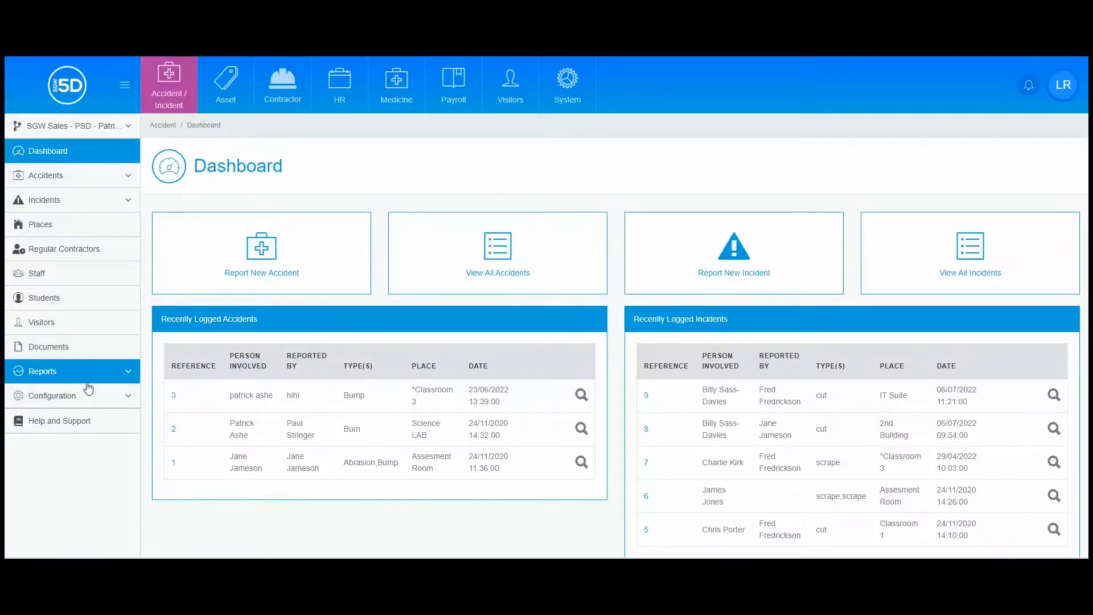
pyautogui.moveTo(87, 387)
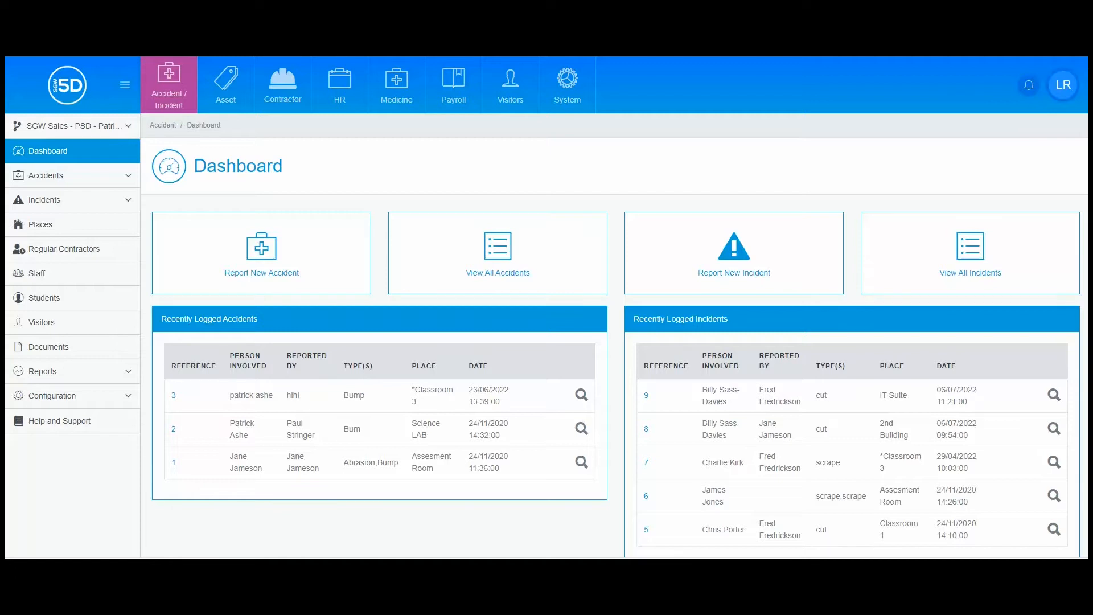
pyautogui.moveTo(510, 84)
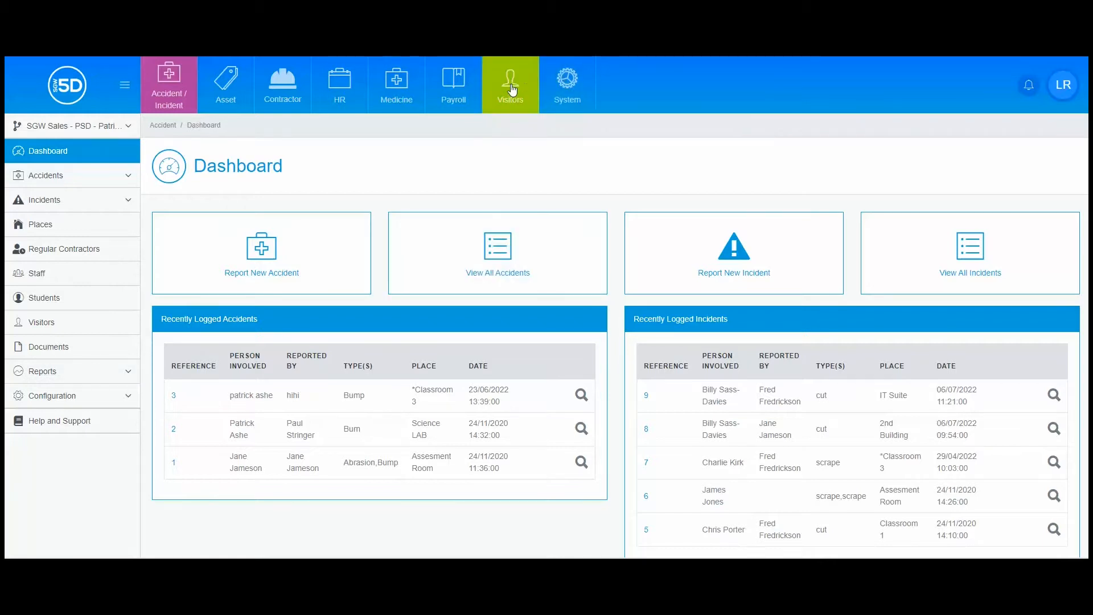
# Switch to the Visitors dashboard listing the 16 on-site visitors
pyautogui.click(509, 84)
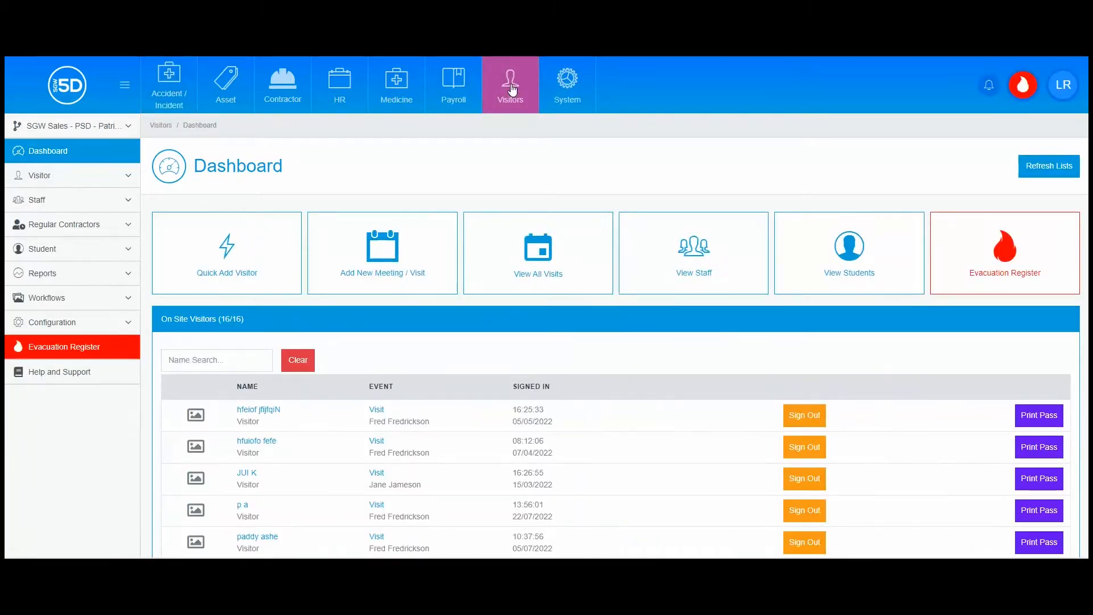
pyautogui.moveTo(92, 155)
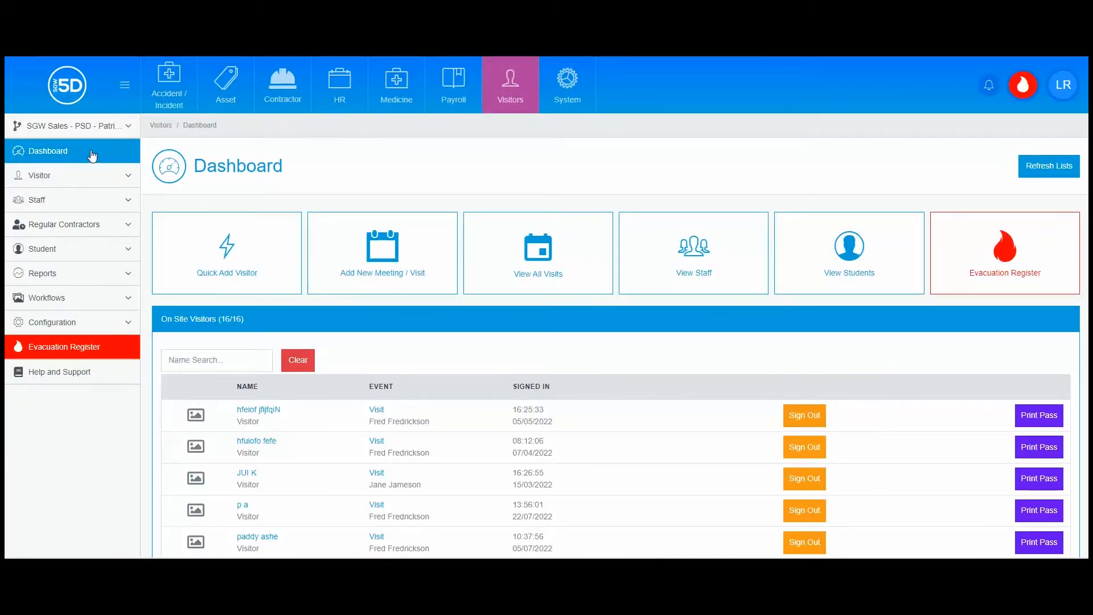
pyautogui.moveTo(248, 149)
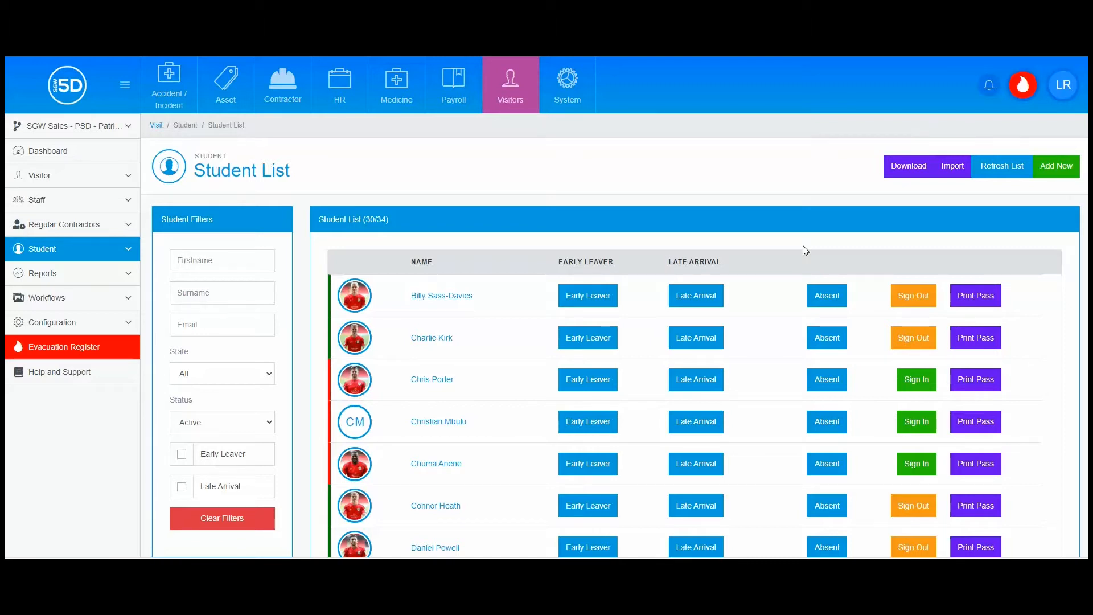
pyautogui.moveTo(450, 322)
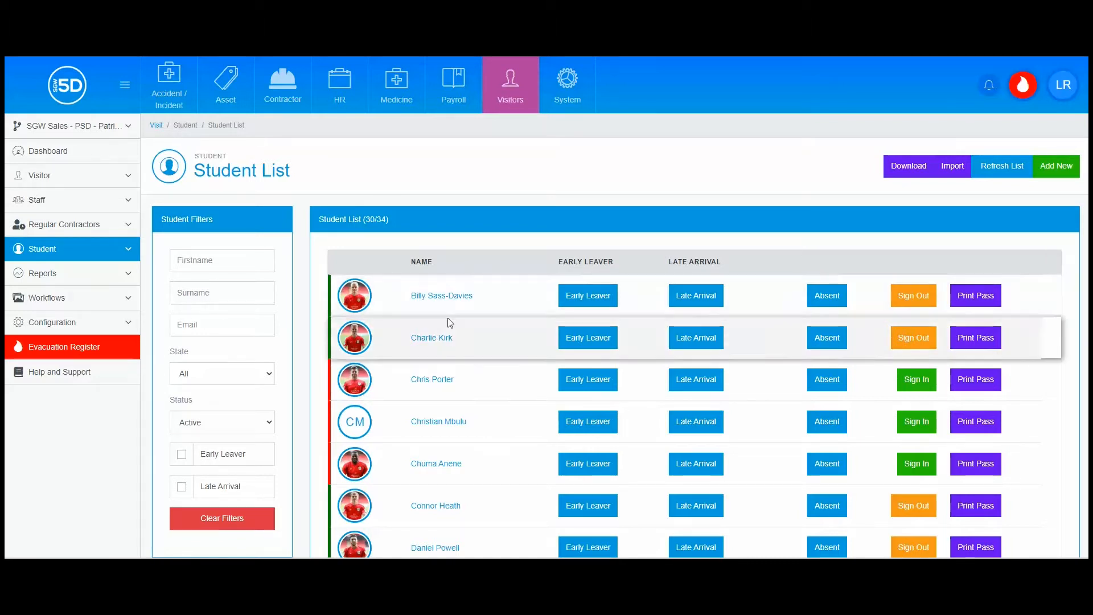
pyautogui.moveTo(445, 473)
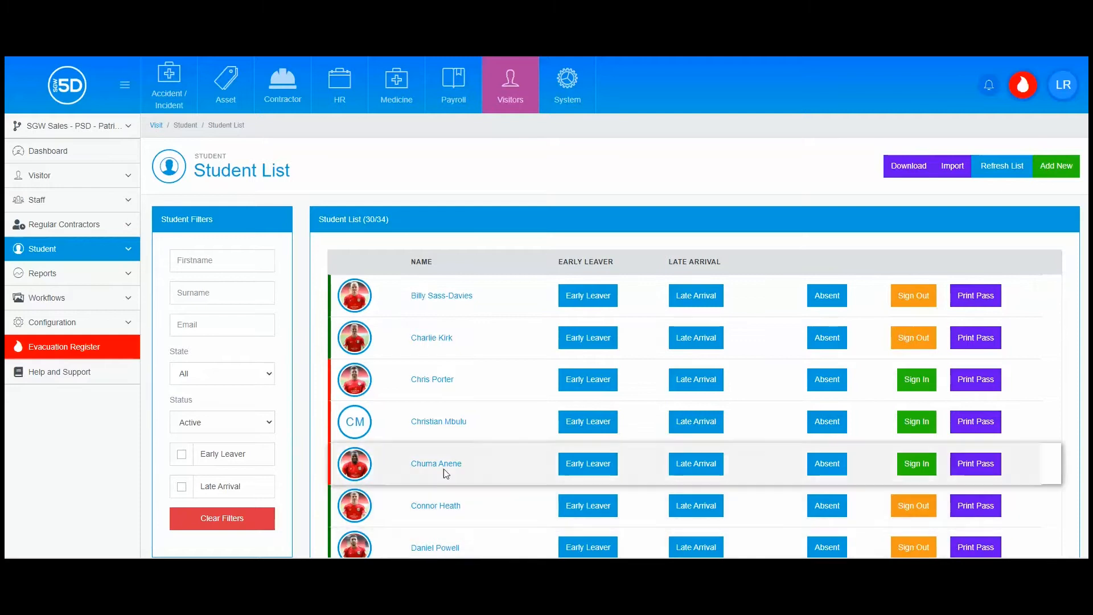
pyautogui.moveTo(411, 261)
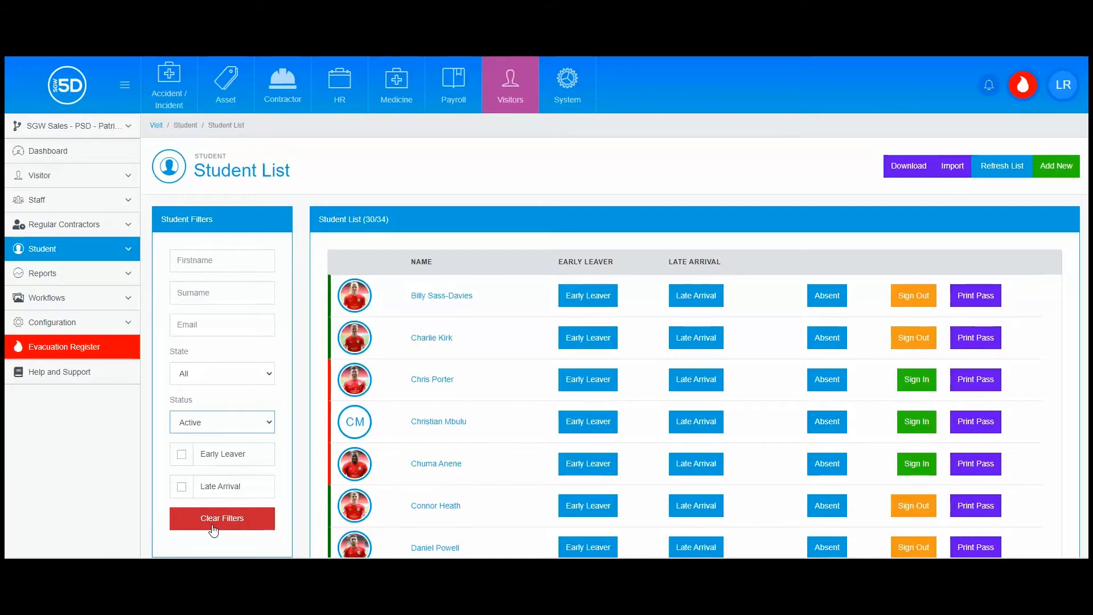
pyautogui.moveTo(491, 305)
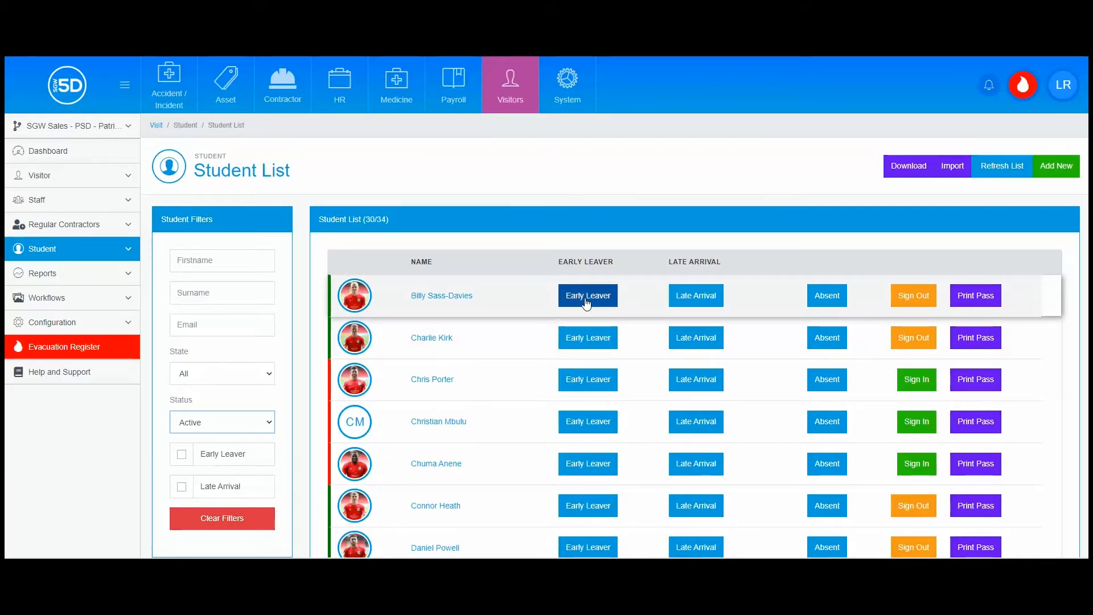
pyautogui.click(587, 295)
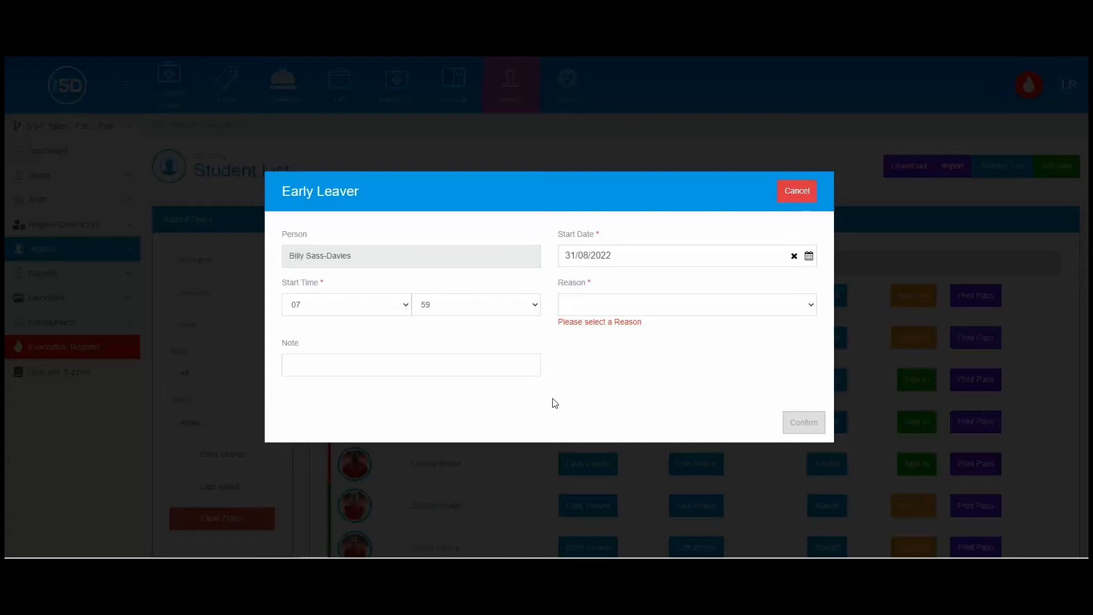
pyautogui.moveTo(406, 309)
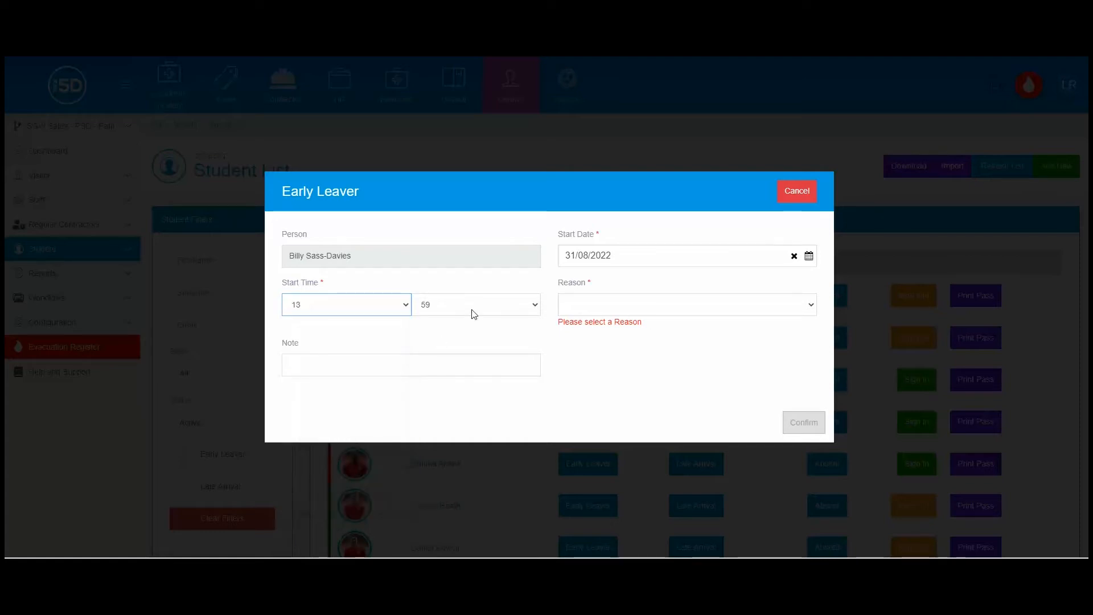
pyautogui.moveTo(815, 308)
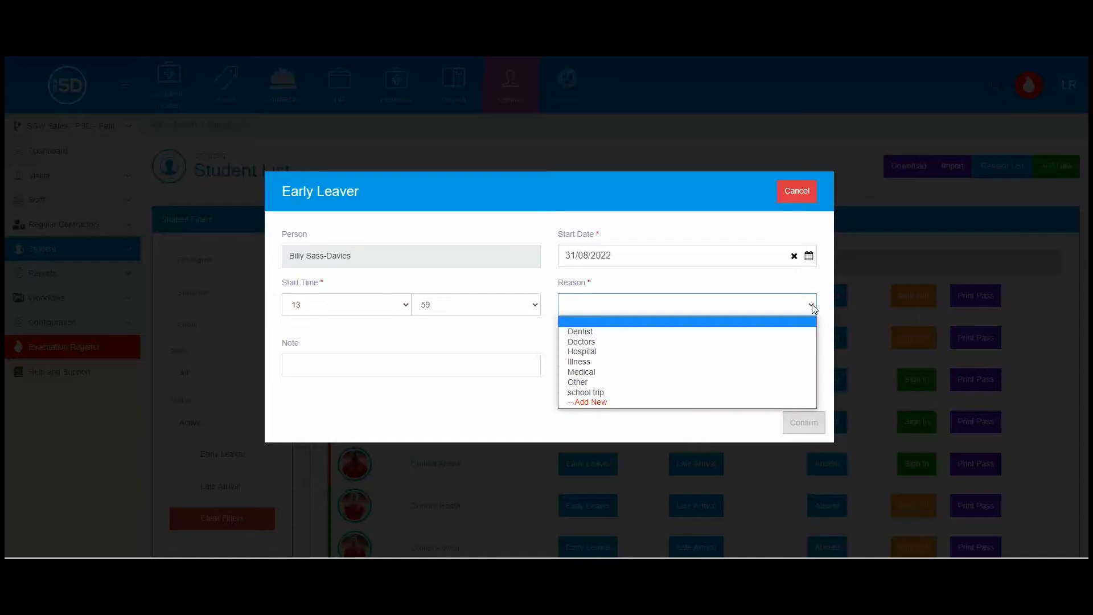
pyautogui.moveTo(611, 392)
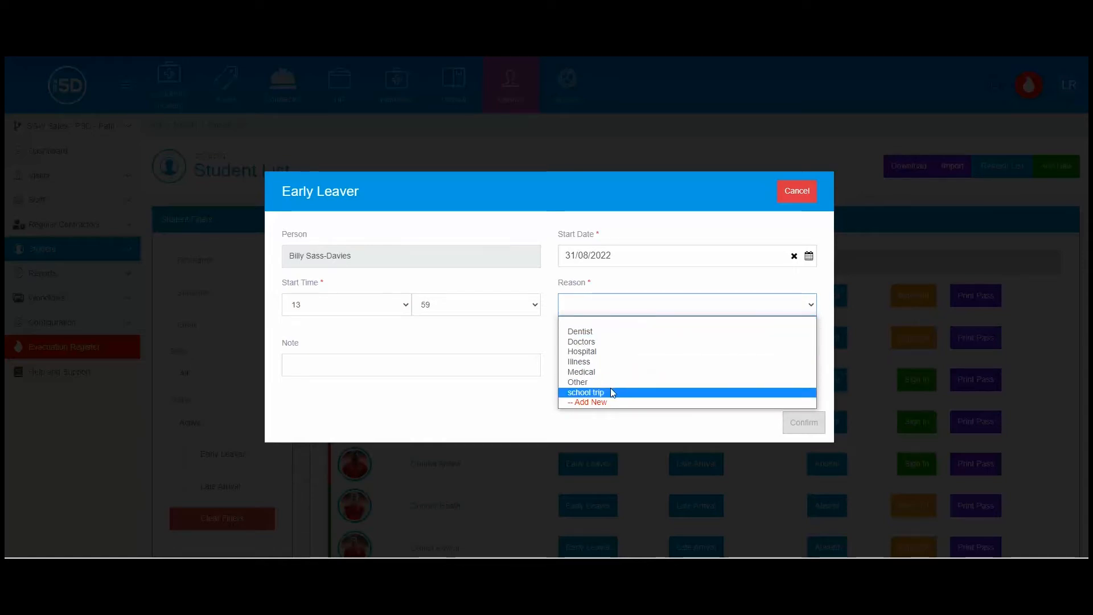
pyautogui.click(411, 365)
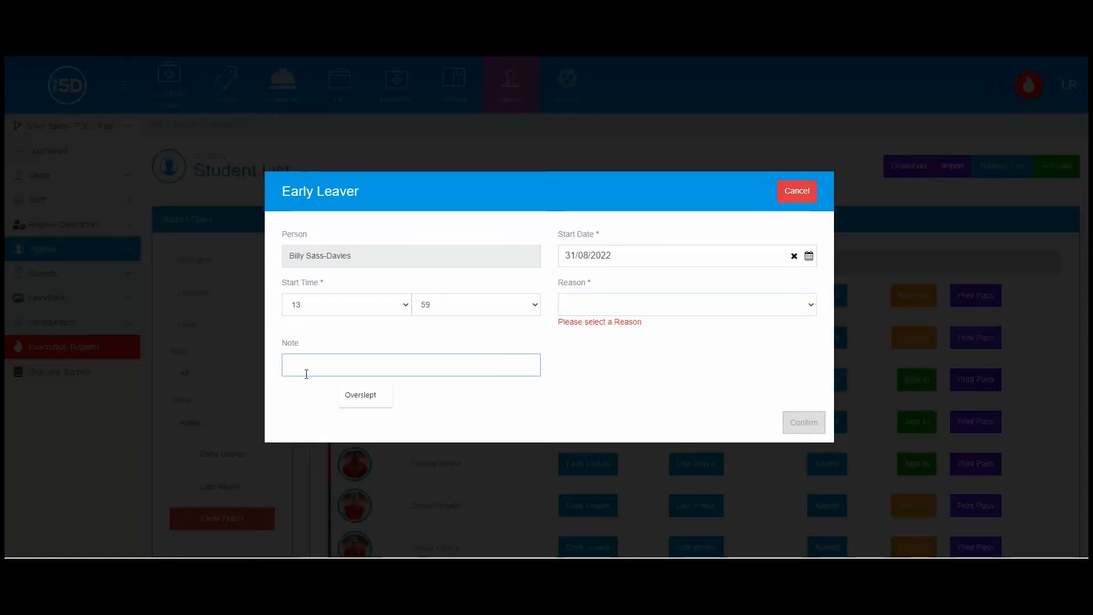
pyautogui.moveTo(813, 307)
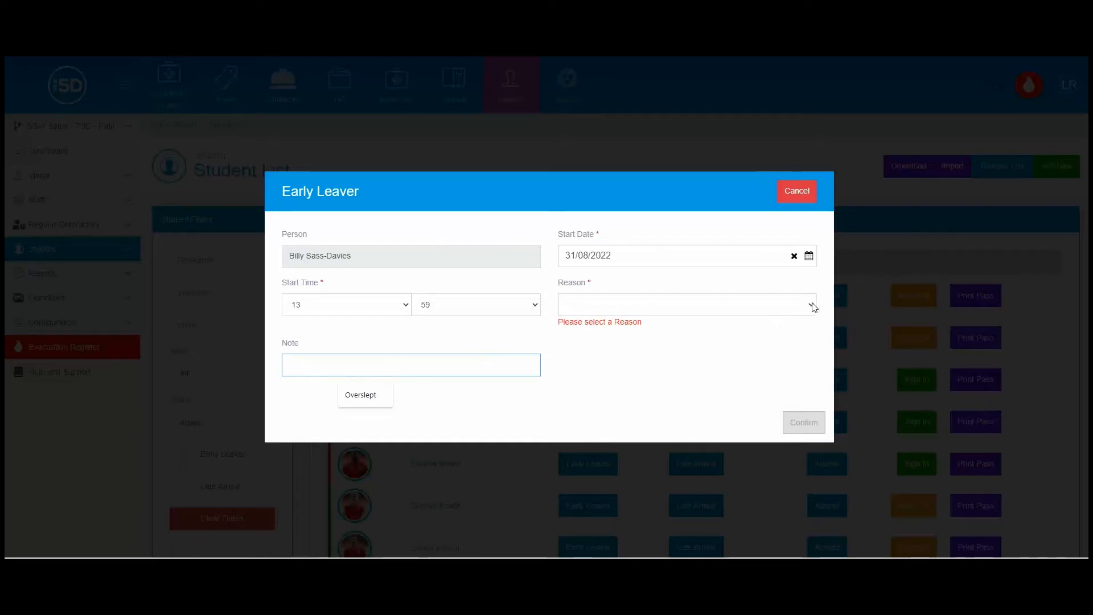
pyautogui.click(686, 304)
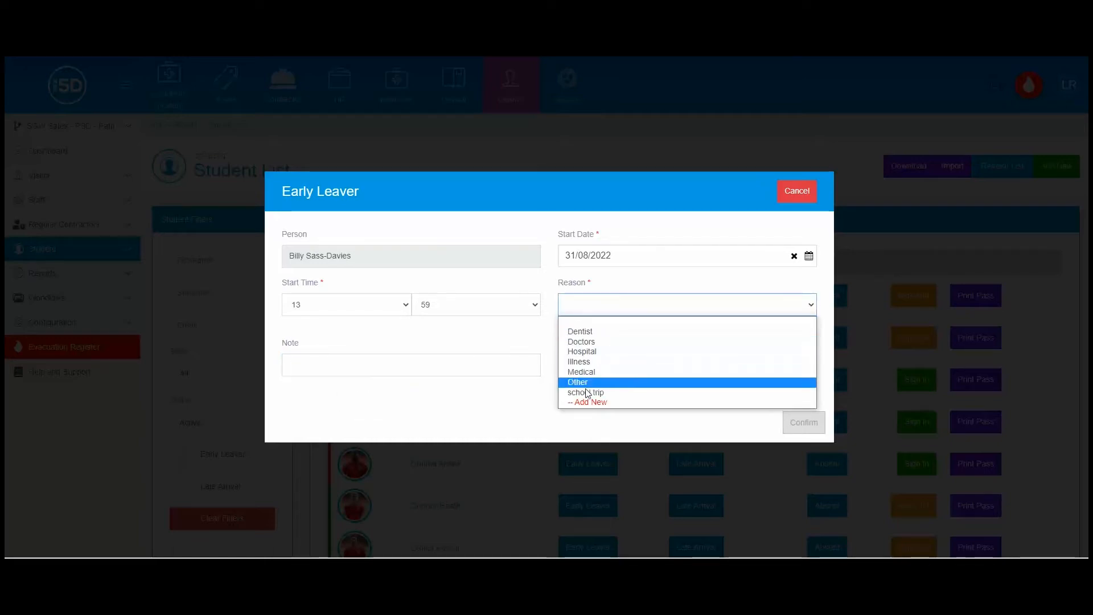
pyautogui.click(586, 401)
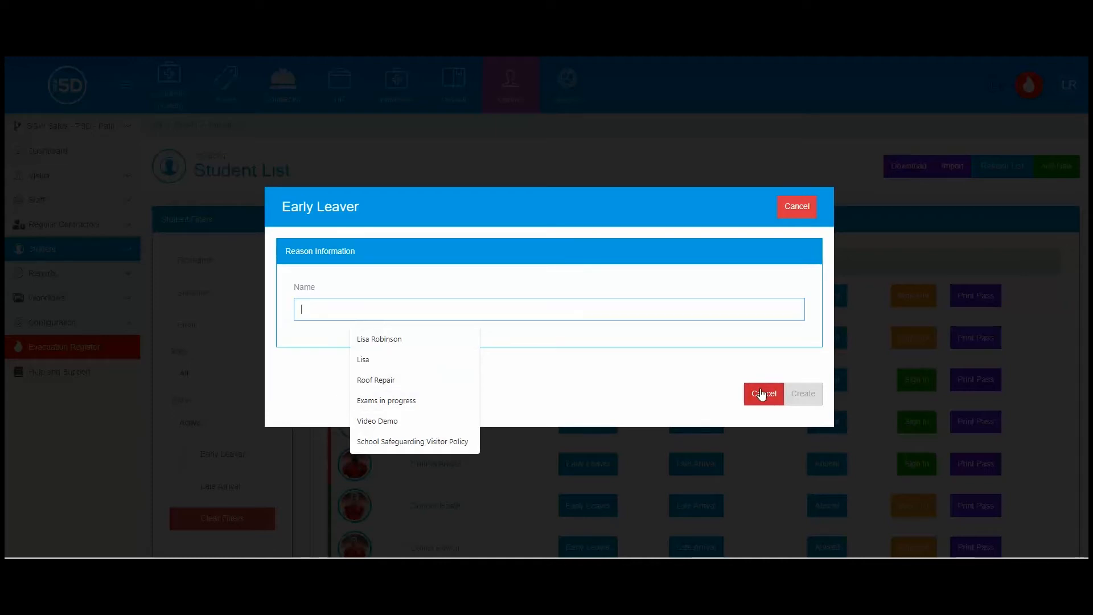
pyautogui.click(763, 393)
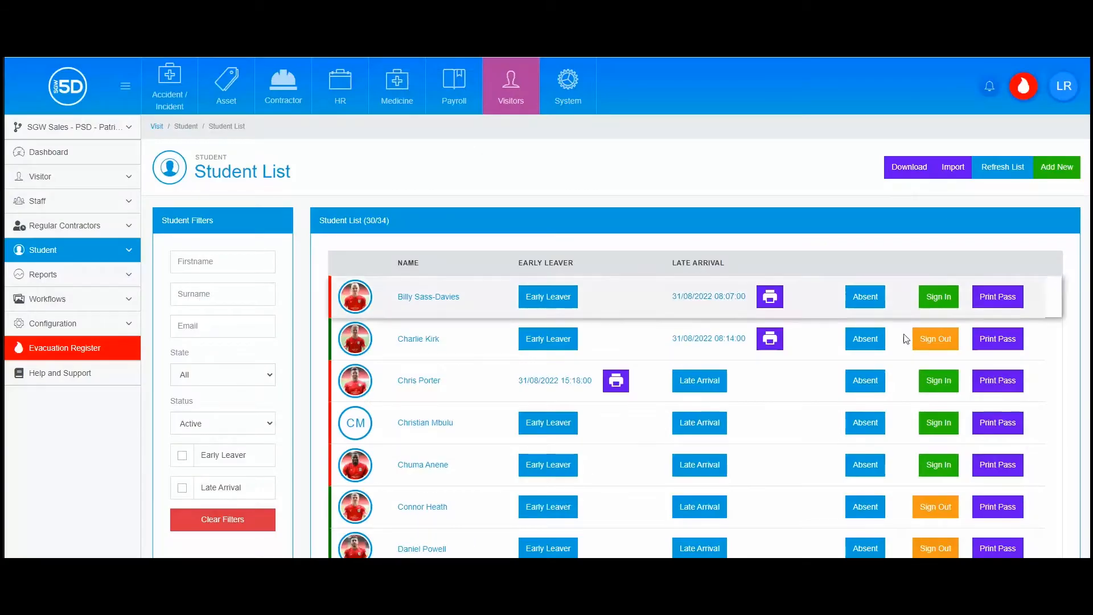
pyautogui.click(699, 422)
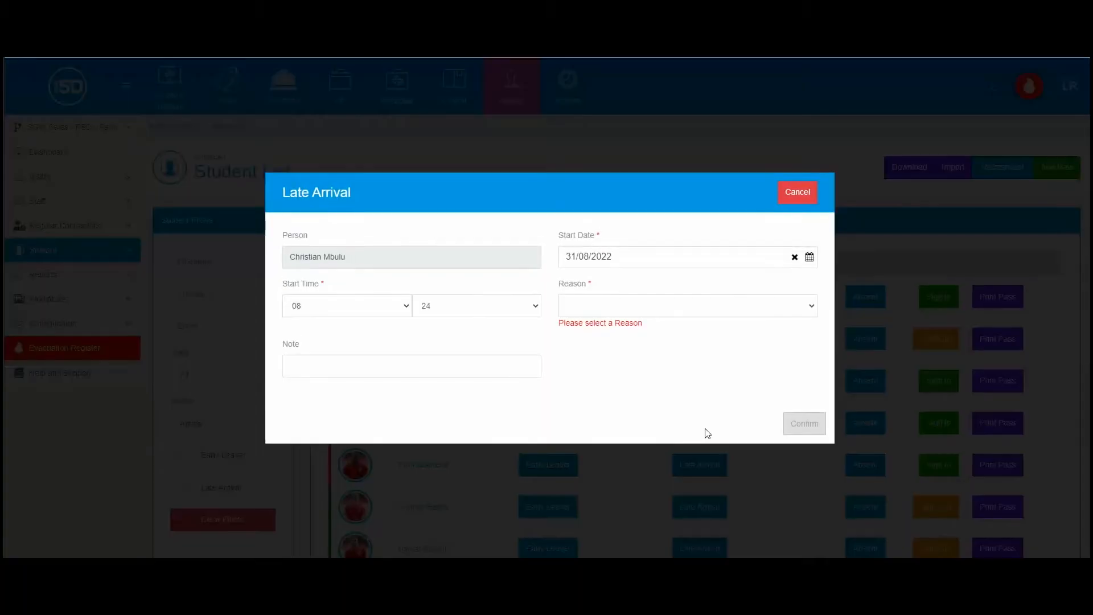
pyautogui.click(685, 305)
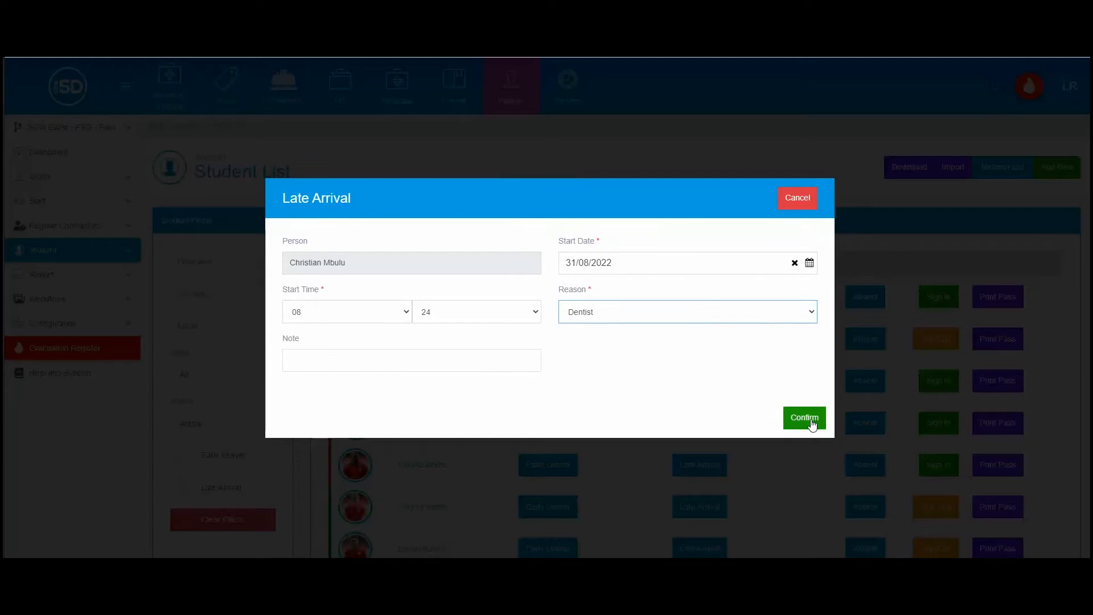
pyautogui.click(803, 417)
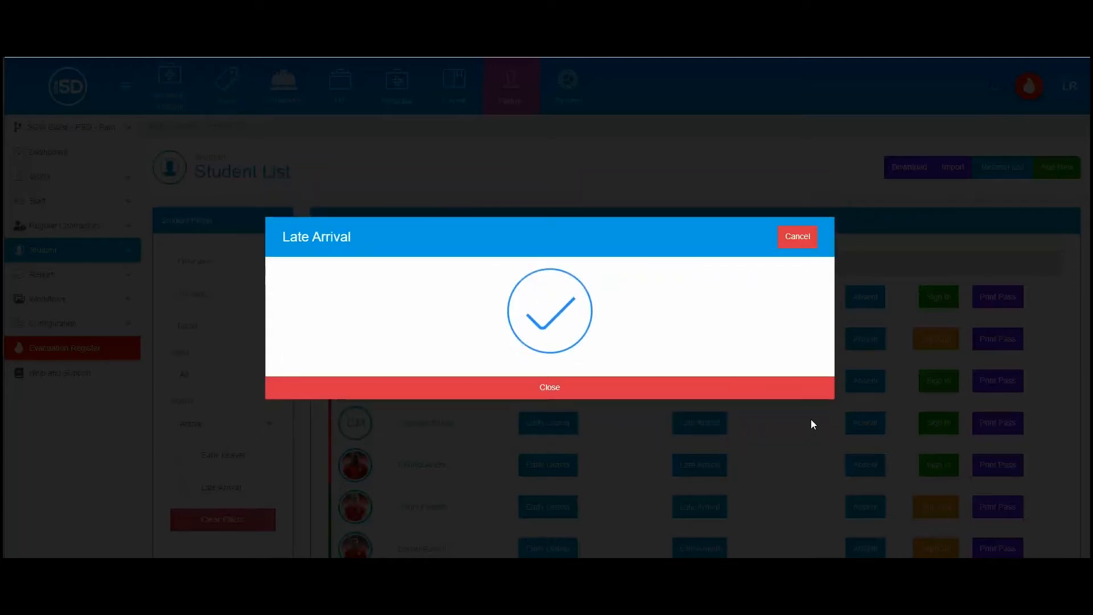
pyautogui.click(550, 387)
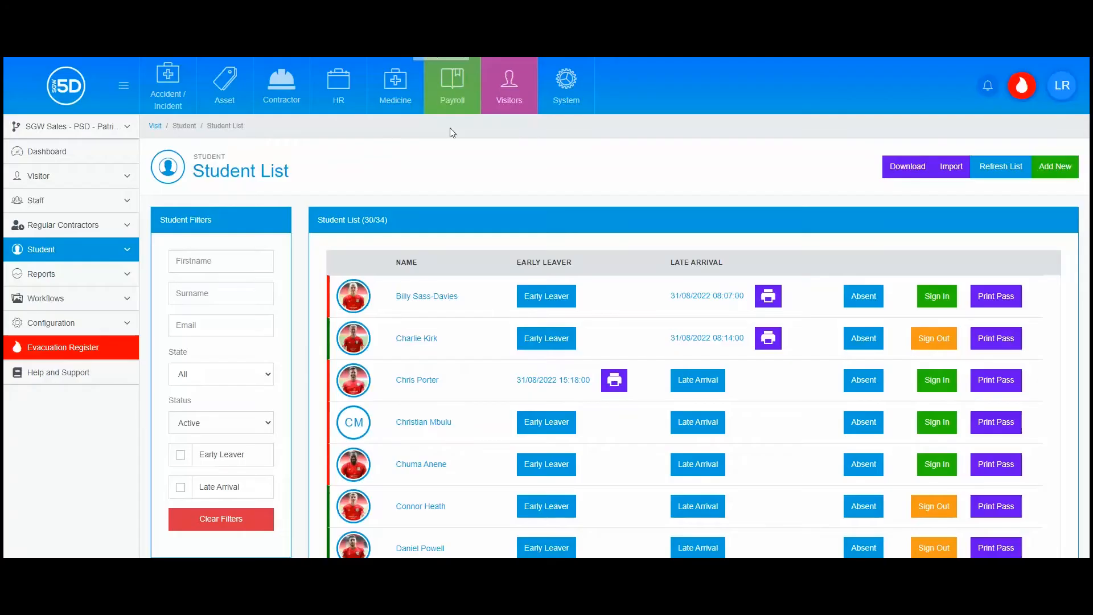
pyautogui.moveTo(401, 223)
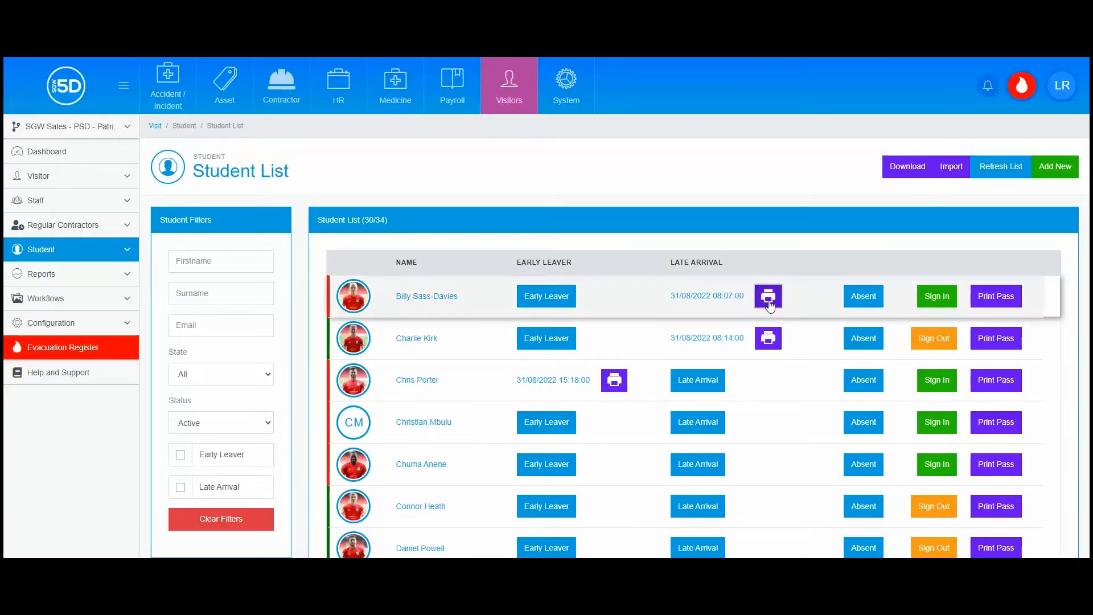
pyautogui.click(767, 296)
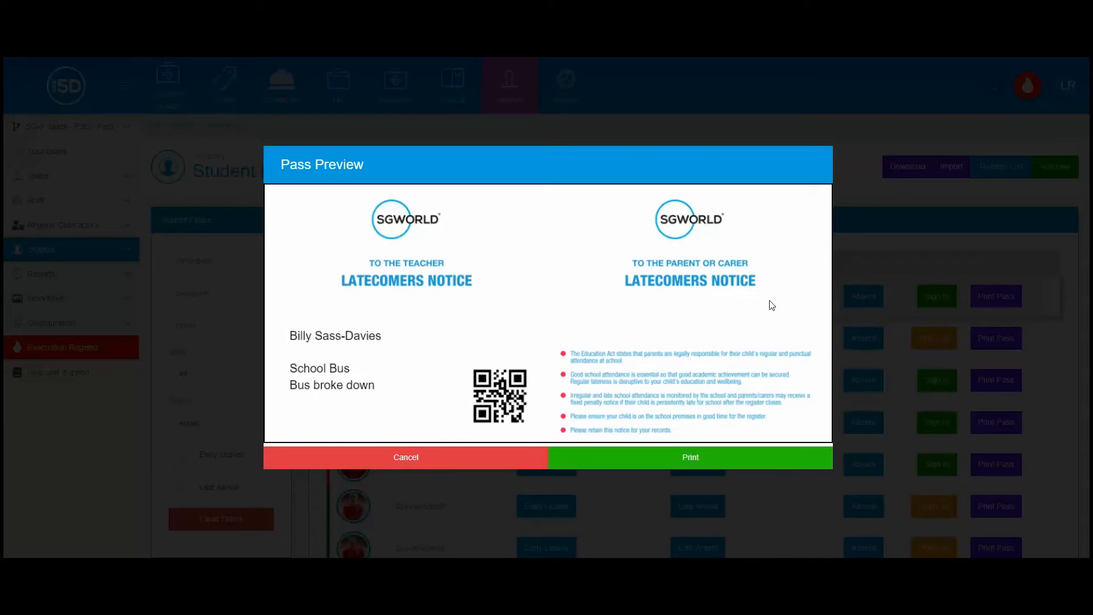
pyautogui.click(689, 457)
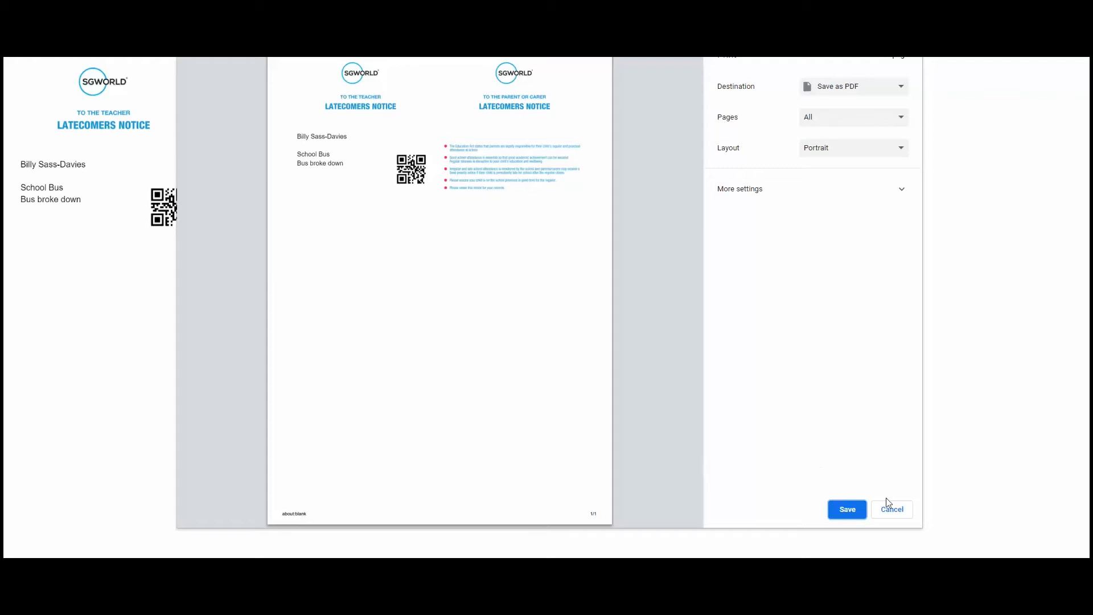
pyautogui.click(891, 509)
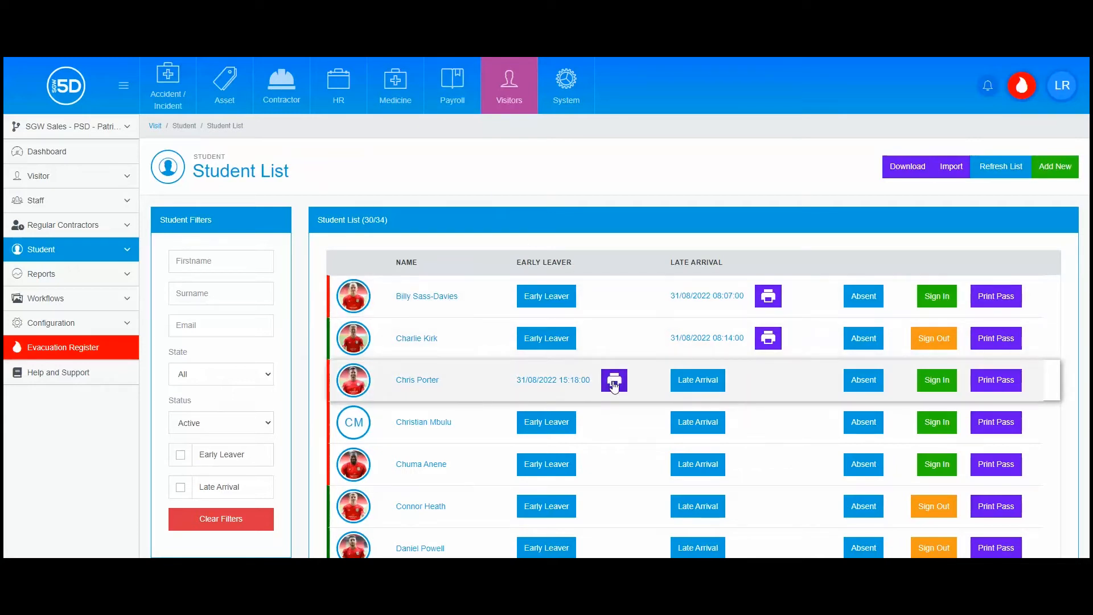
pyautogui.click(613, 380)
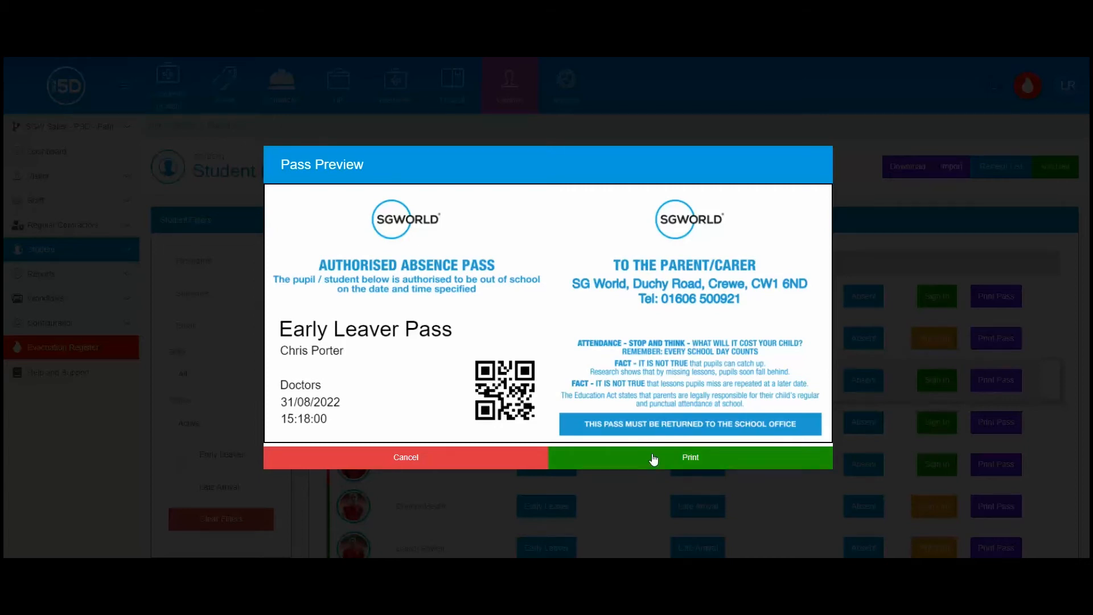
pyautogui.click(689, 458)
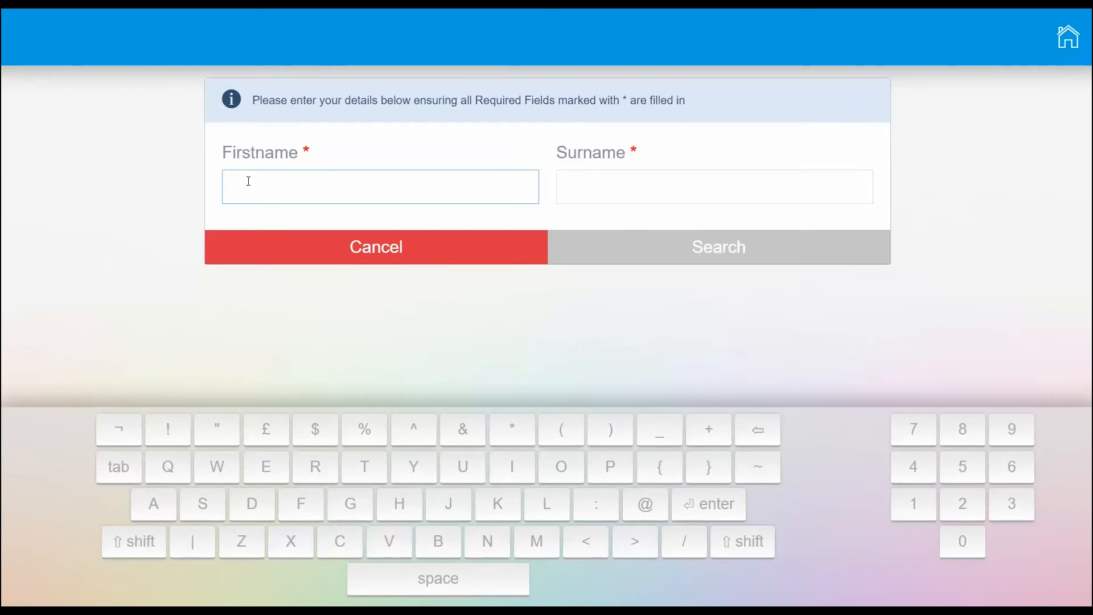
pyautogui.write('Eddie')
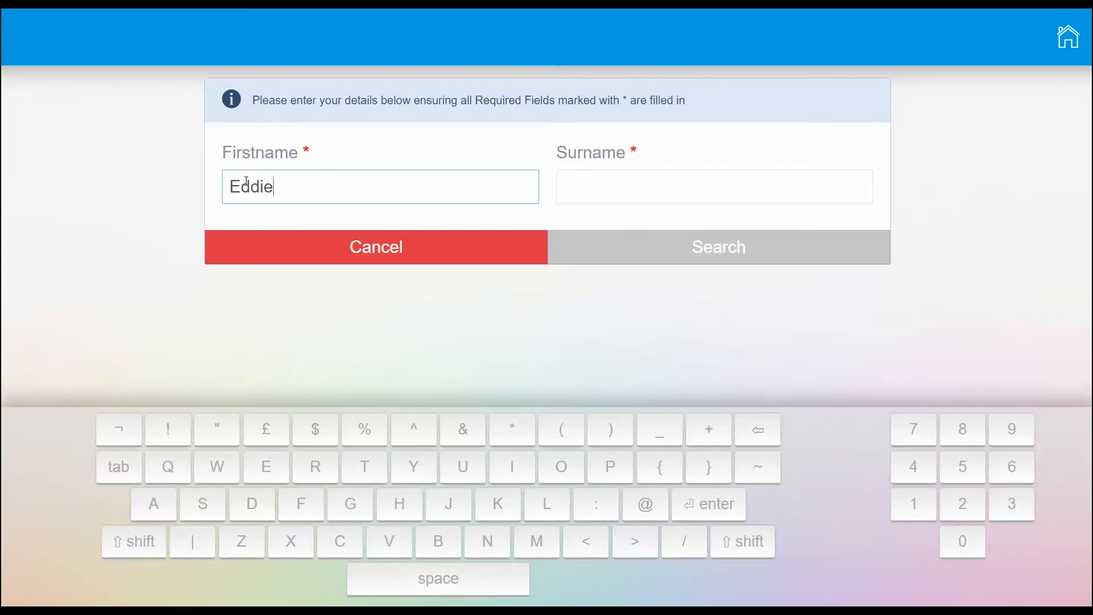
pyautogui.write('Nol')
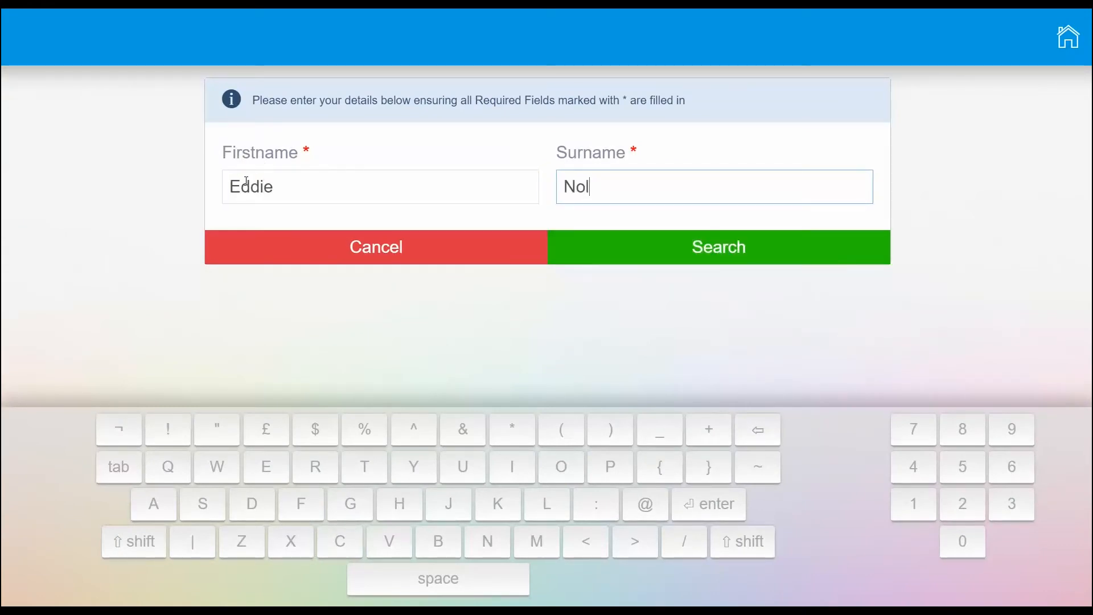
pyautogui.click(717, 247)
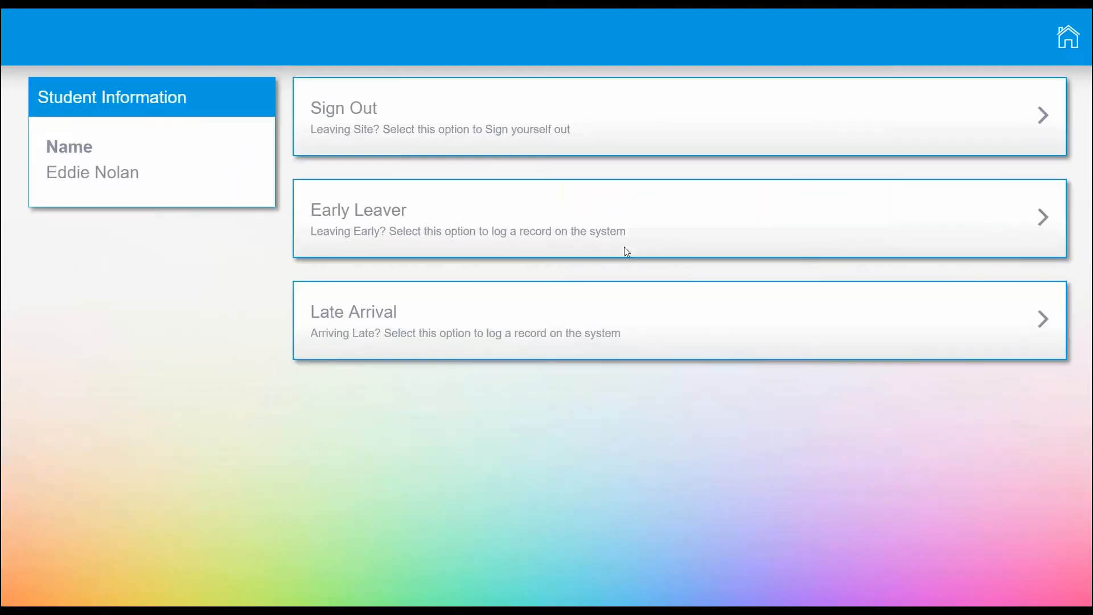
pyautogui.click(628, 319)
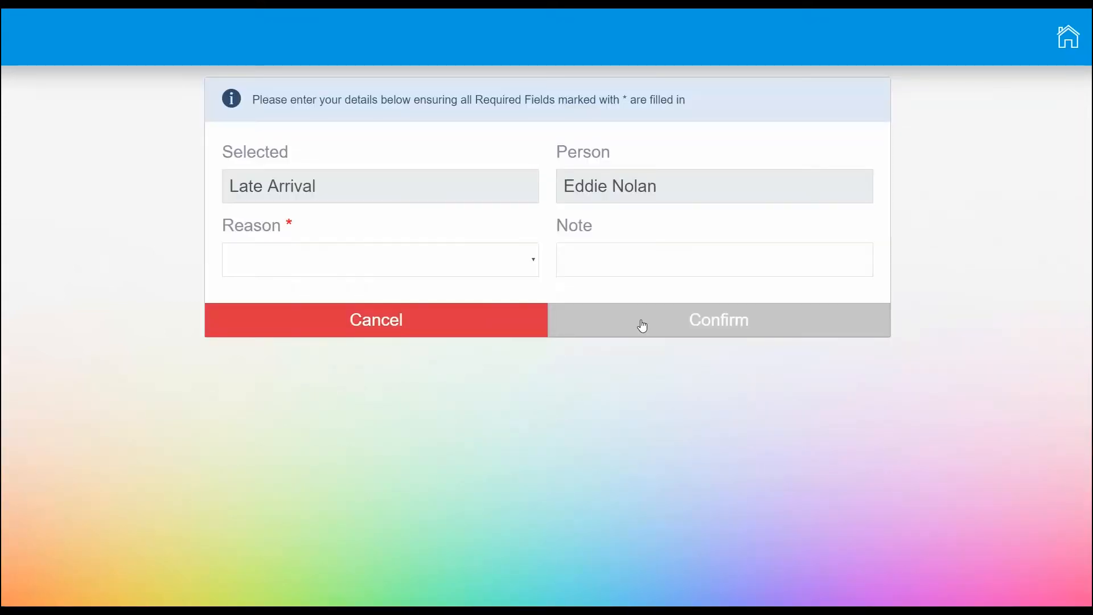
pyautogui.click(380, 259)
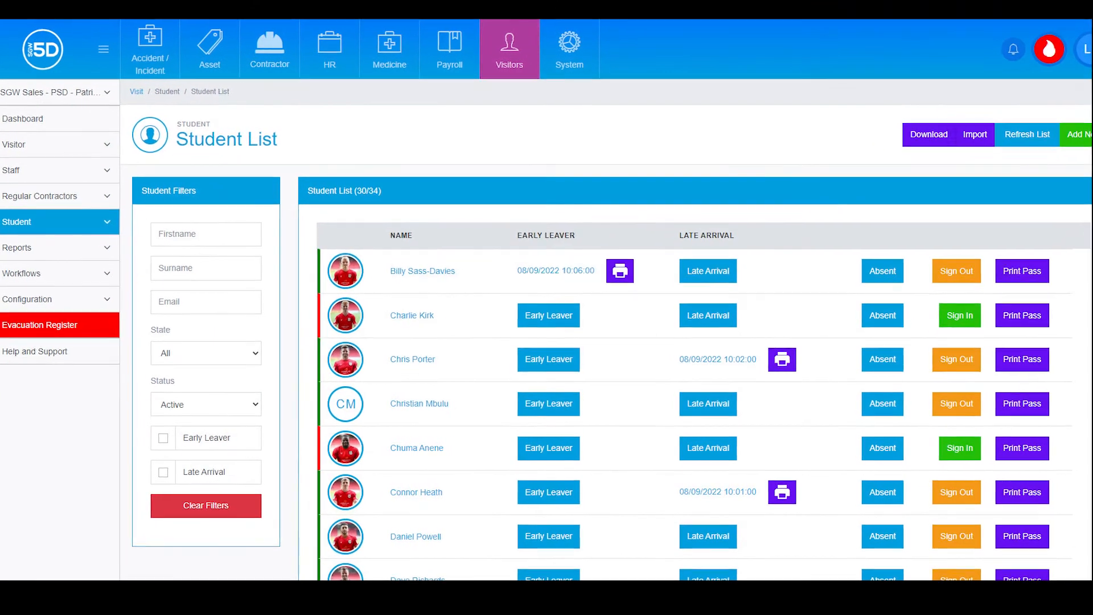
pyautogui.scroll(-3)
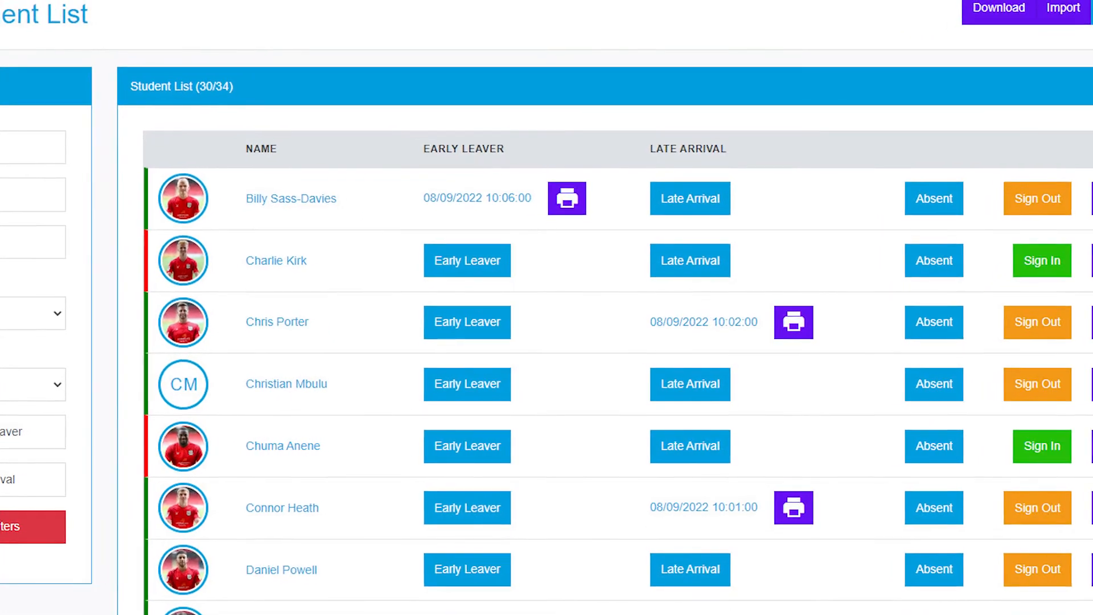
pyautogui.scroll(3)
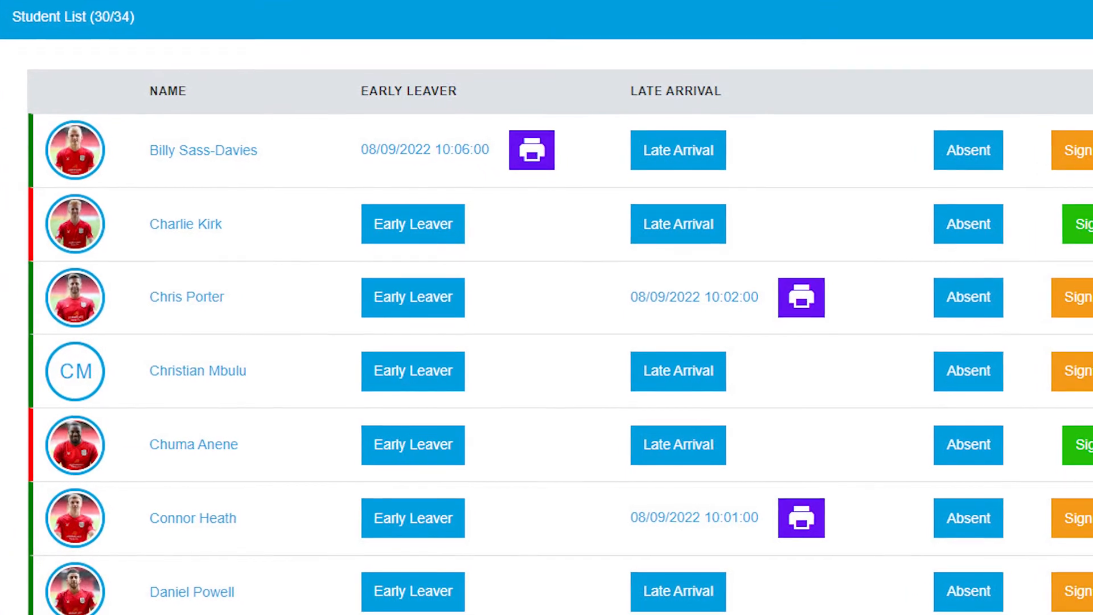
pyautogui.scroll(3)
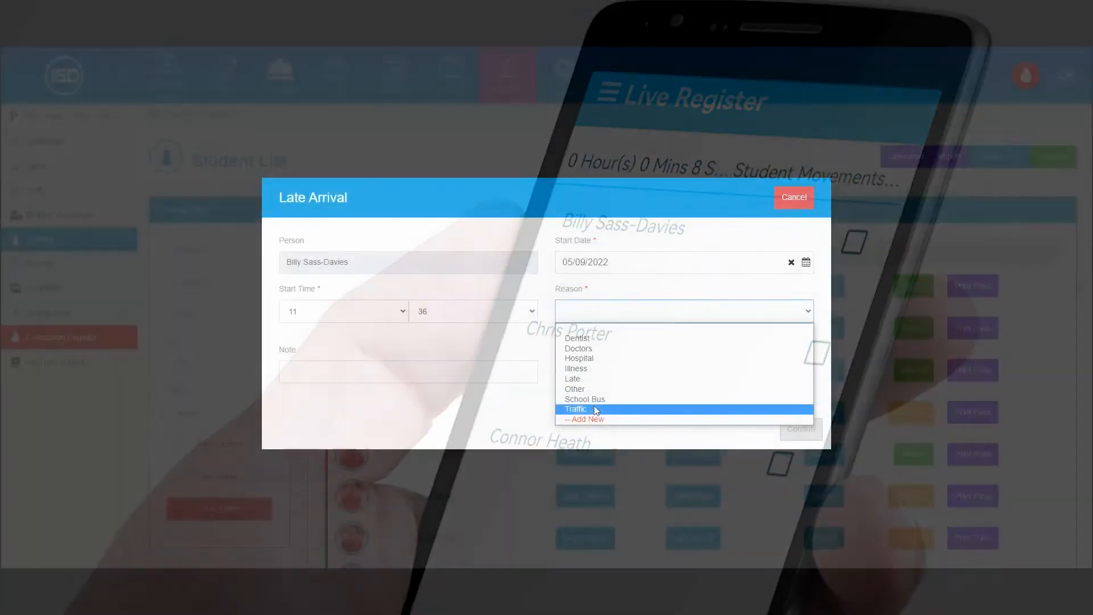
# Add the note 'Crash on A41' to the Traffic late arrival and save it
pyautogui.click(575, 409)
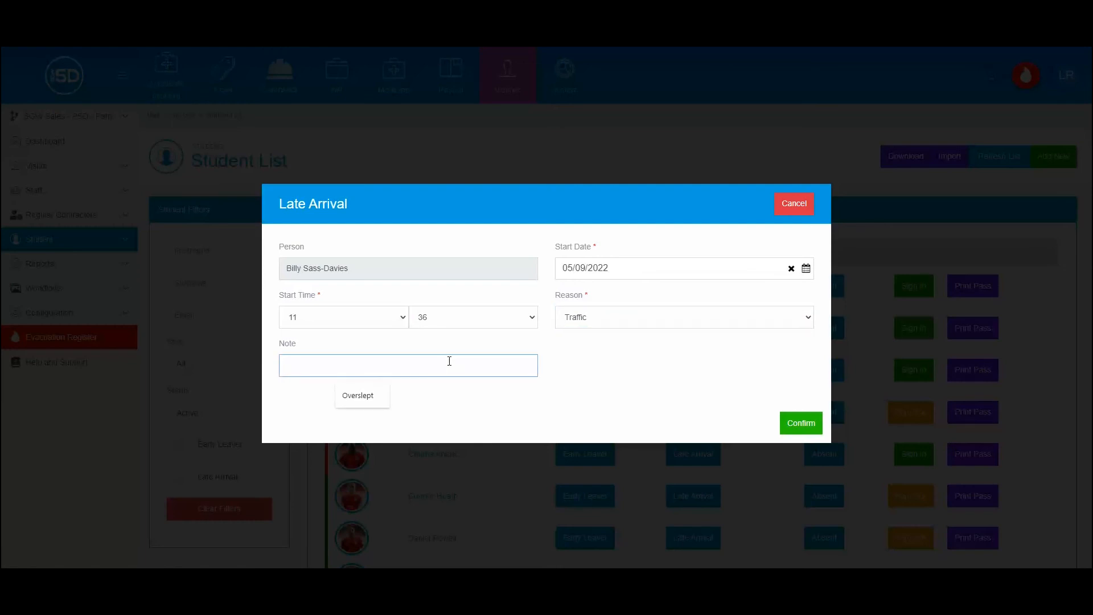
pyautogui.write('Cra')
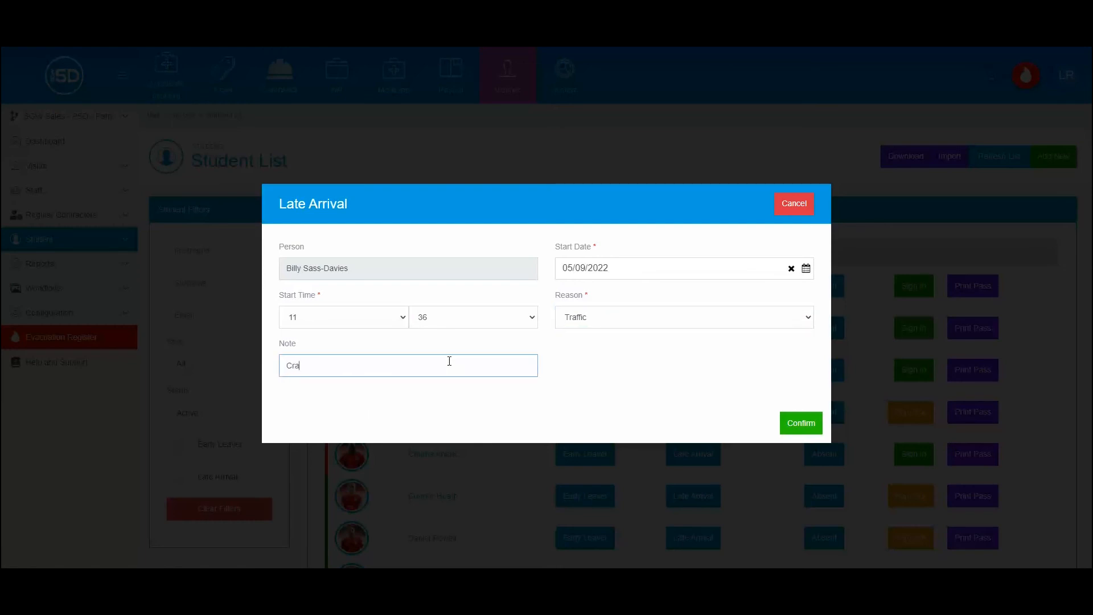
pyautogui.write('h')
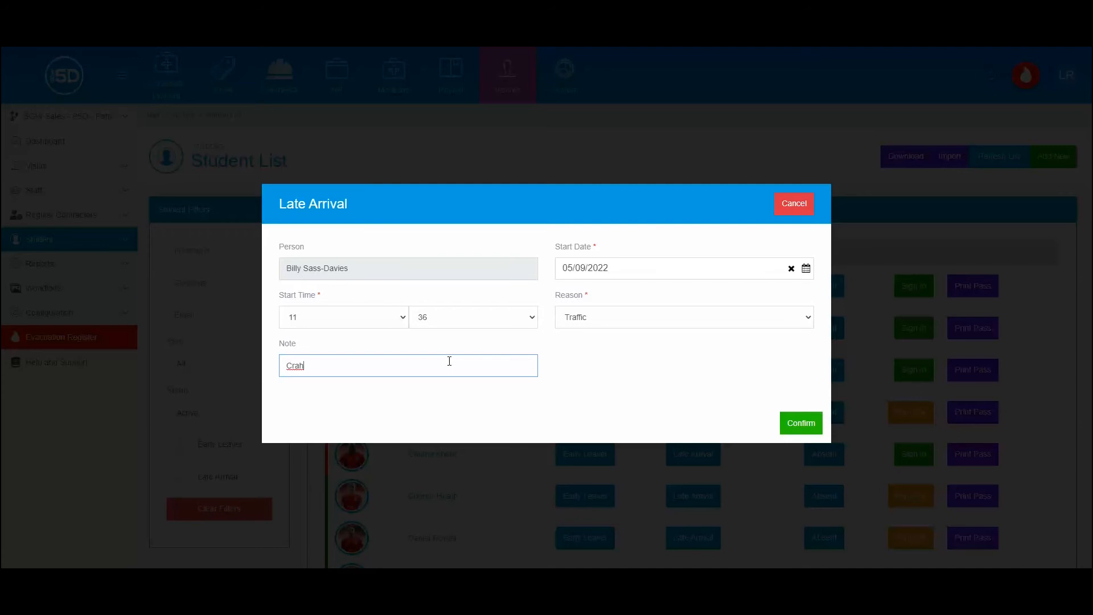
pyautogui.write('s')
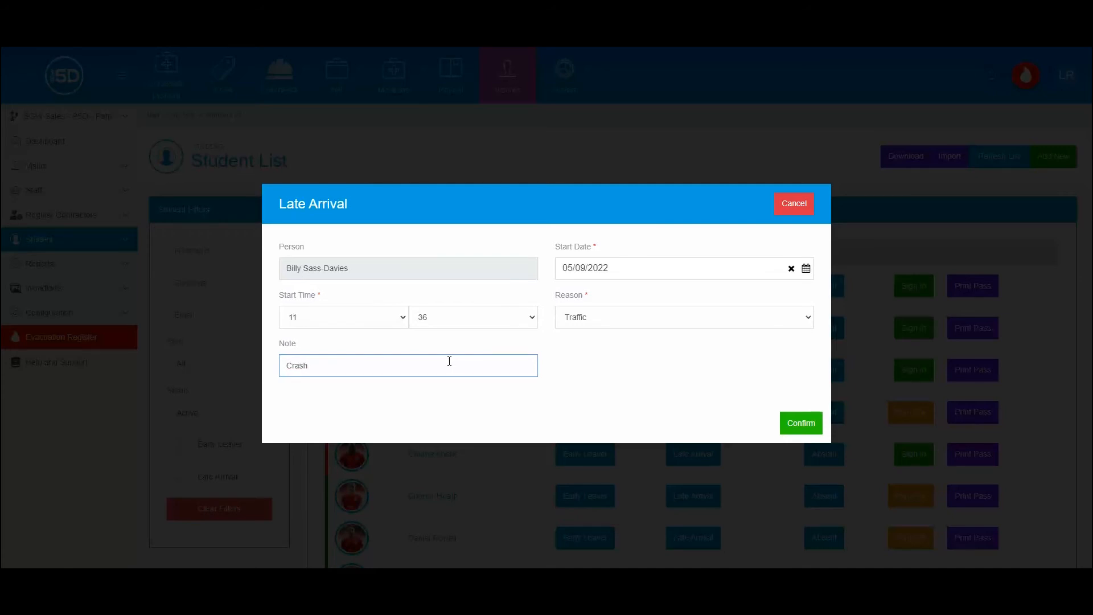
pyautogui.write('on A')
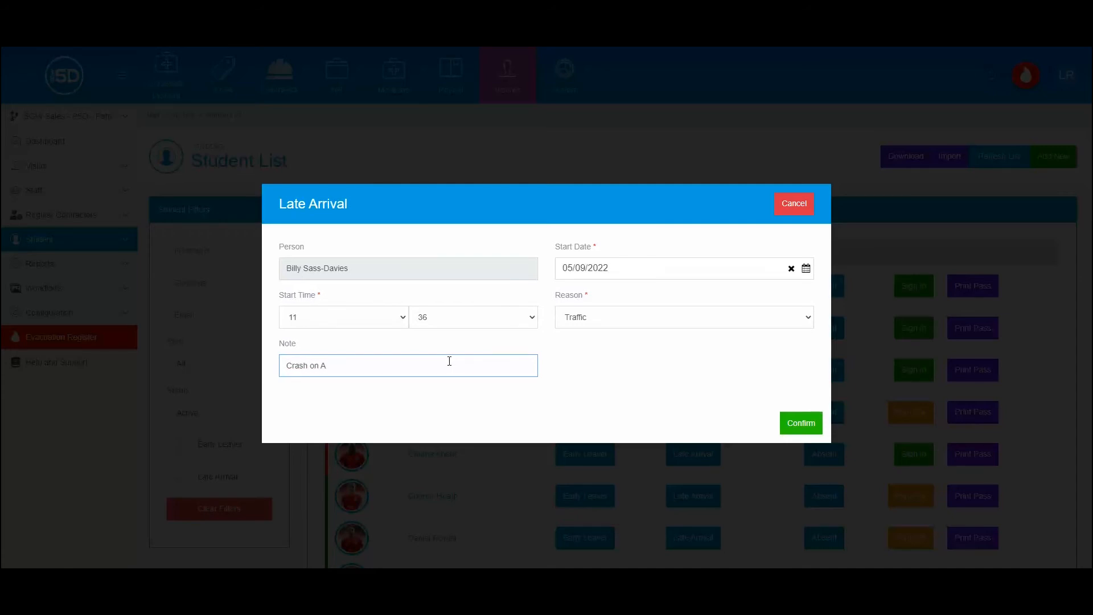
pyautogui.write('41')
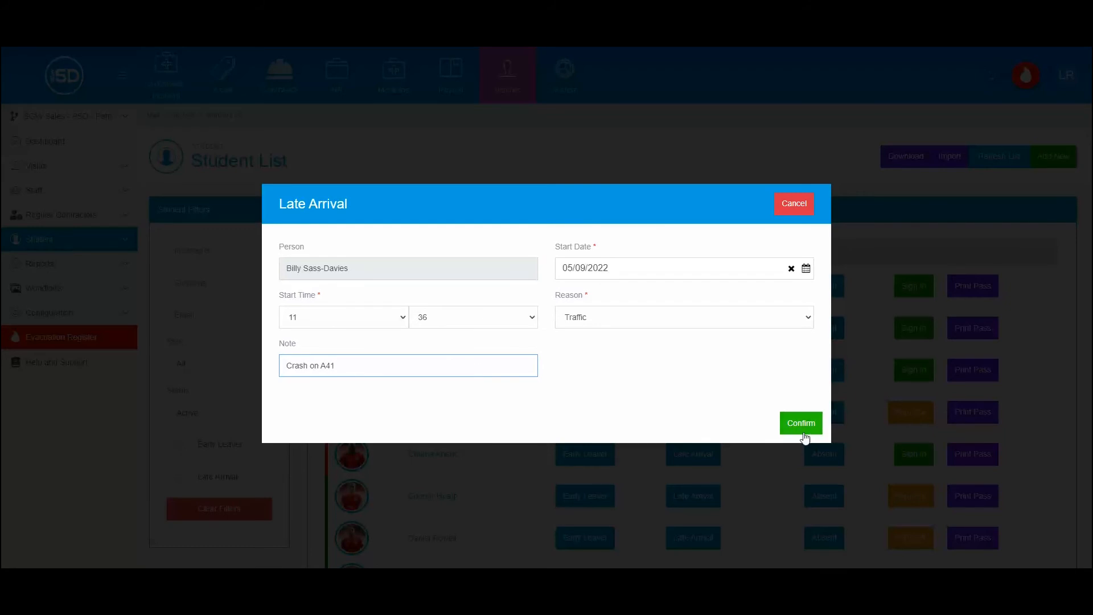
pyautogui.click(801, 422)
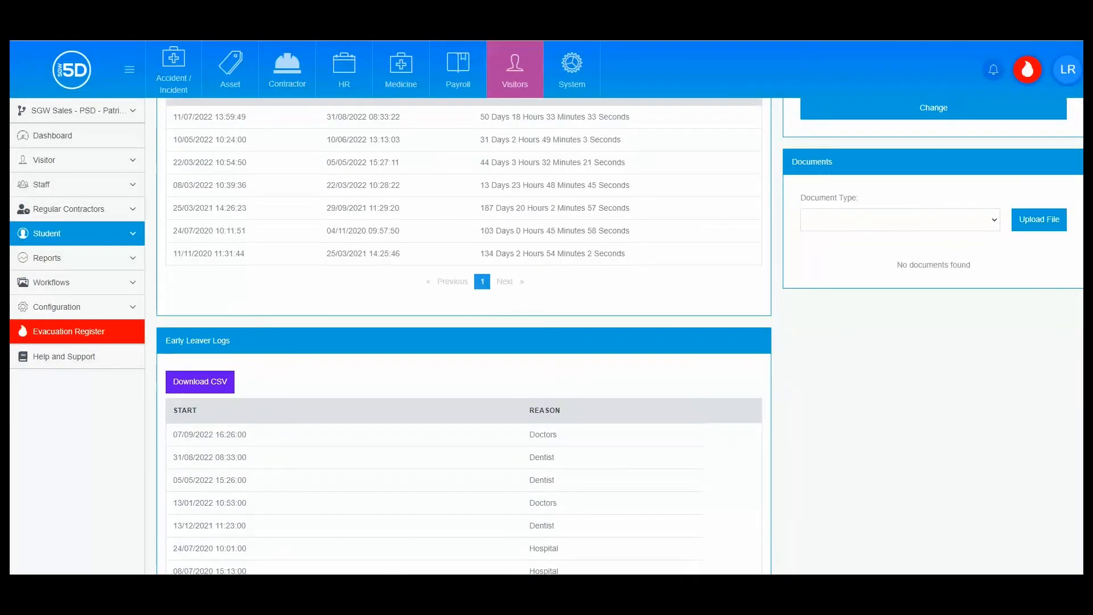
pyautogui.scroll(-3)
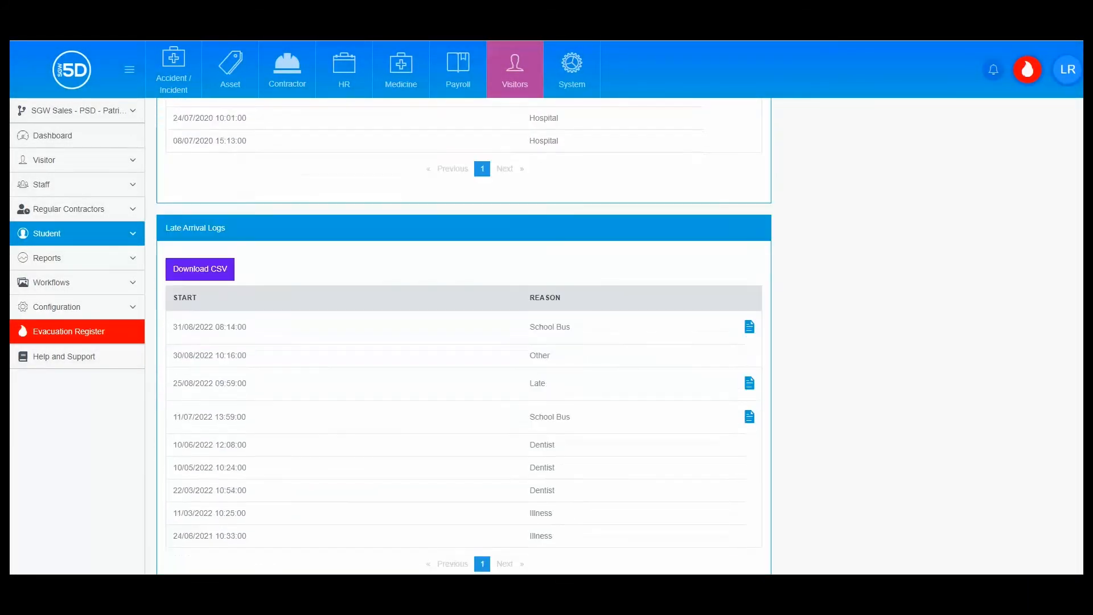
pyautogui.scroll(-3)
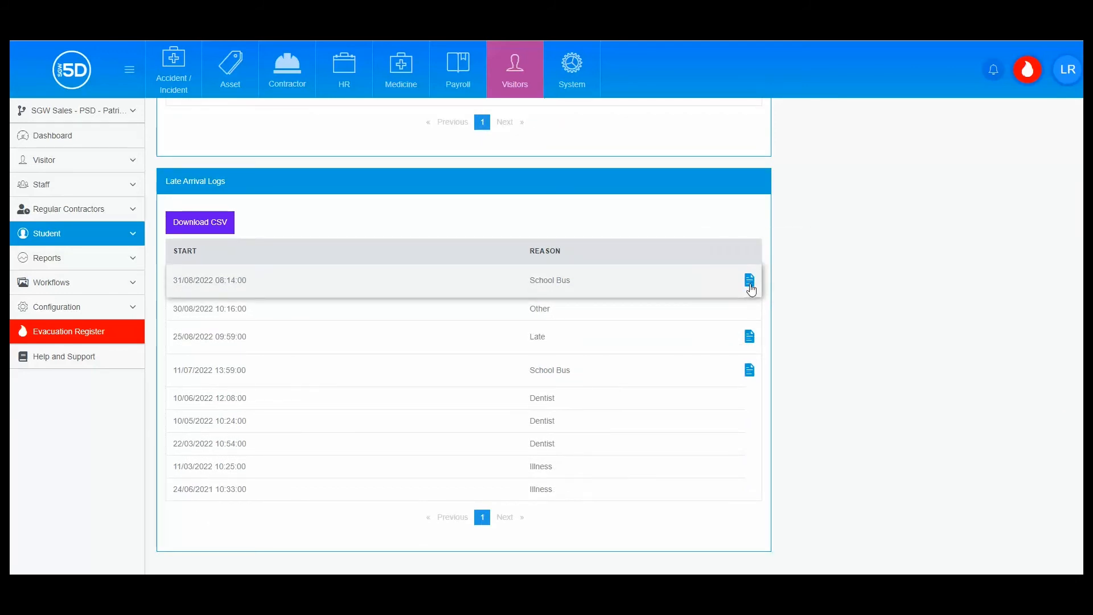
pyautogui.moveTo(748, 339)
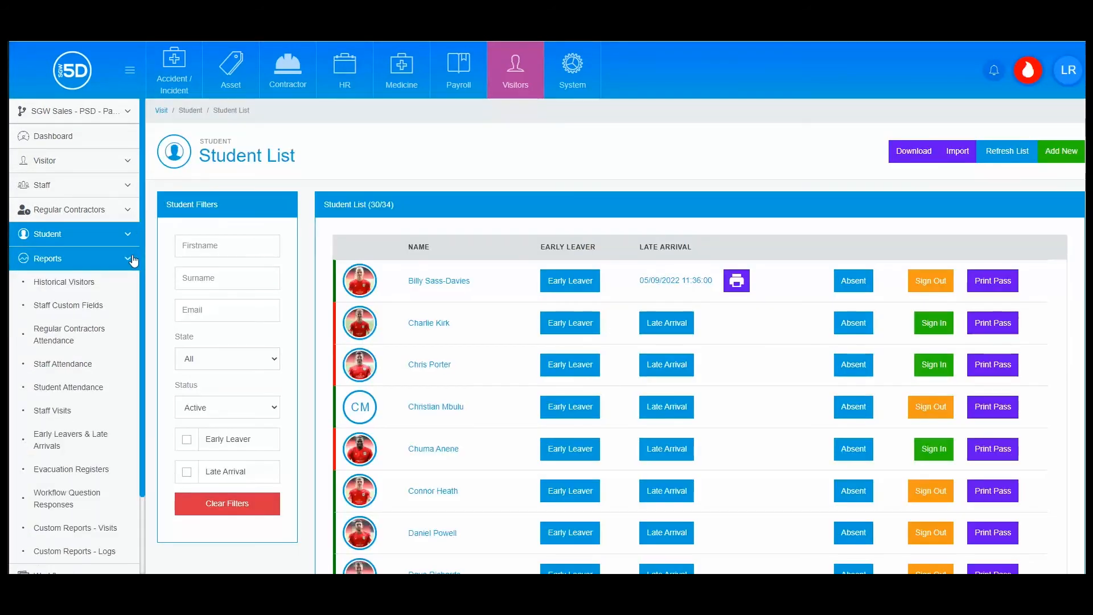
pyautogui.moveTo(71, 440)
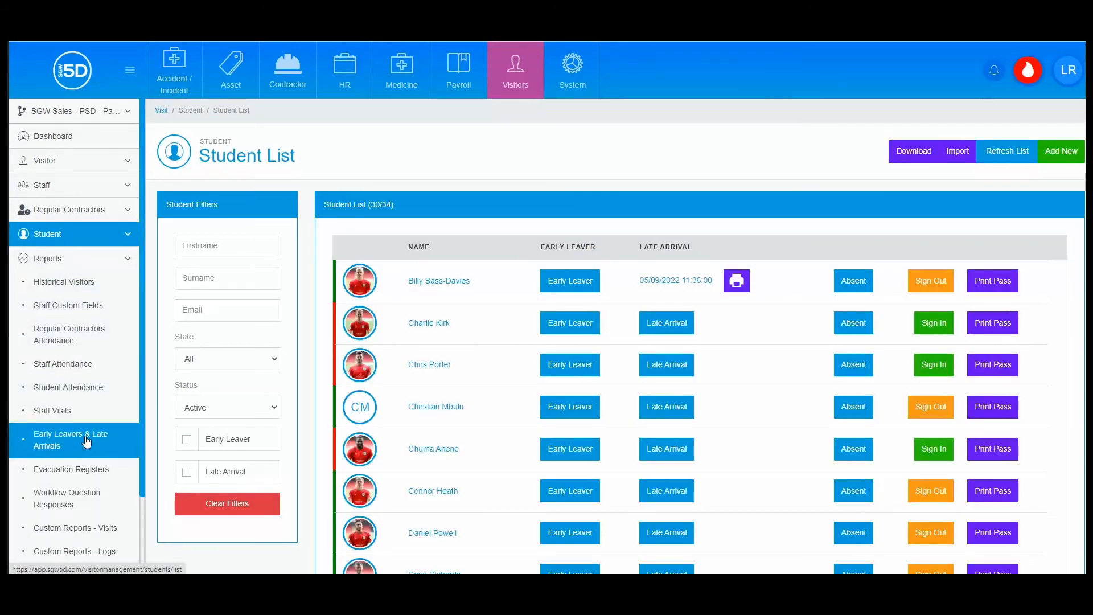
# Open Early Leavers & Late Arrivals, set the first name and date filters, and run it with Type All
pyautogui.click(71, 440)
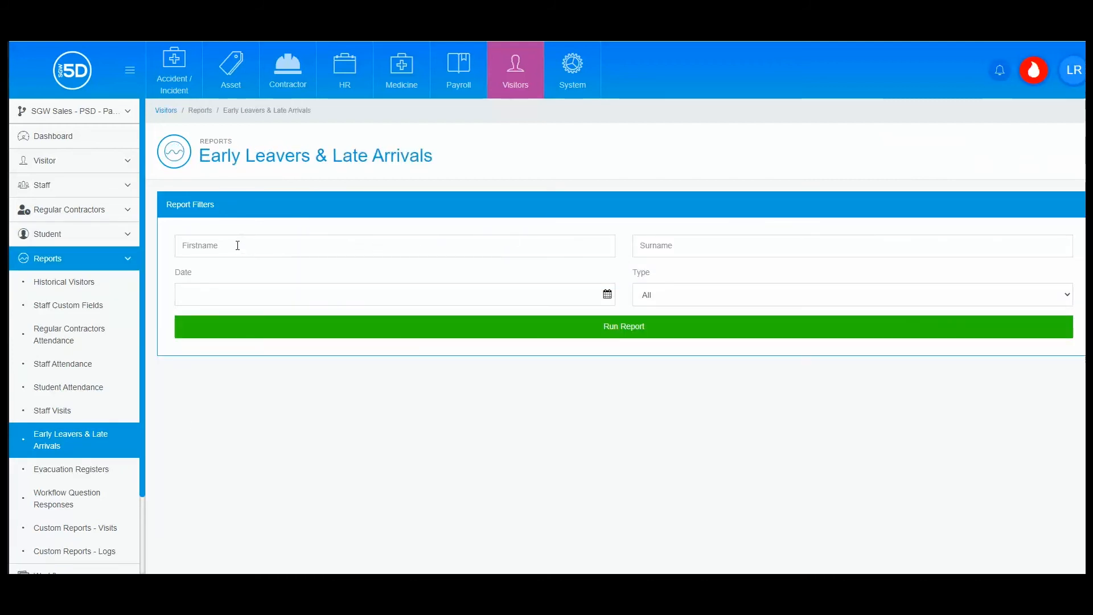
pyautogui.click(394, 245)
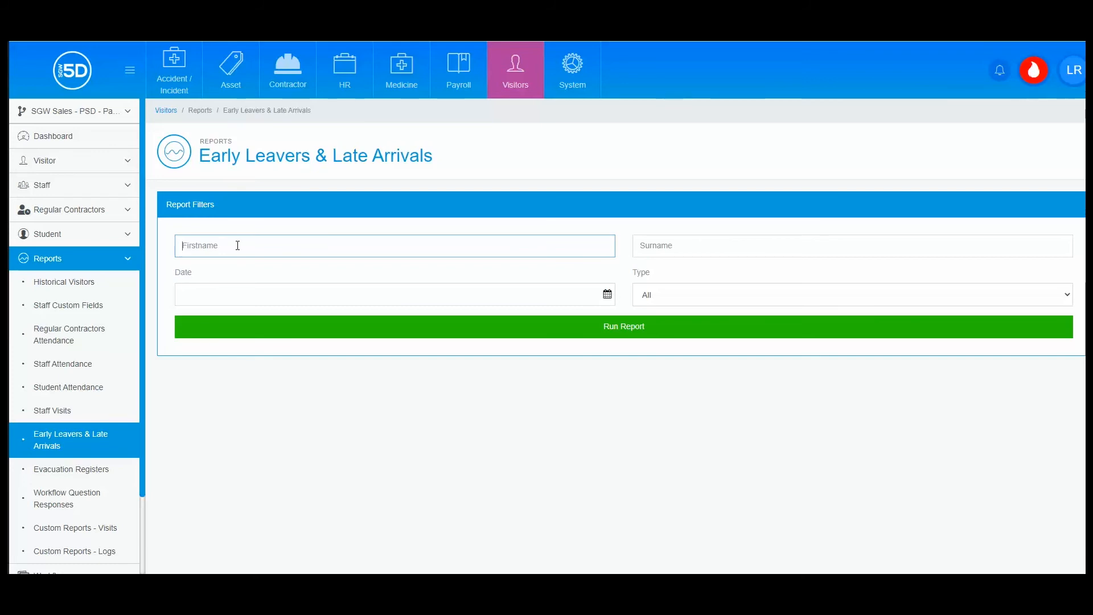
pyautogui.moveTo(607, 294)
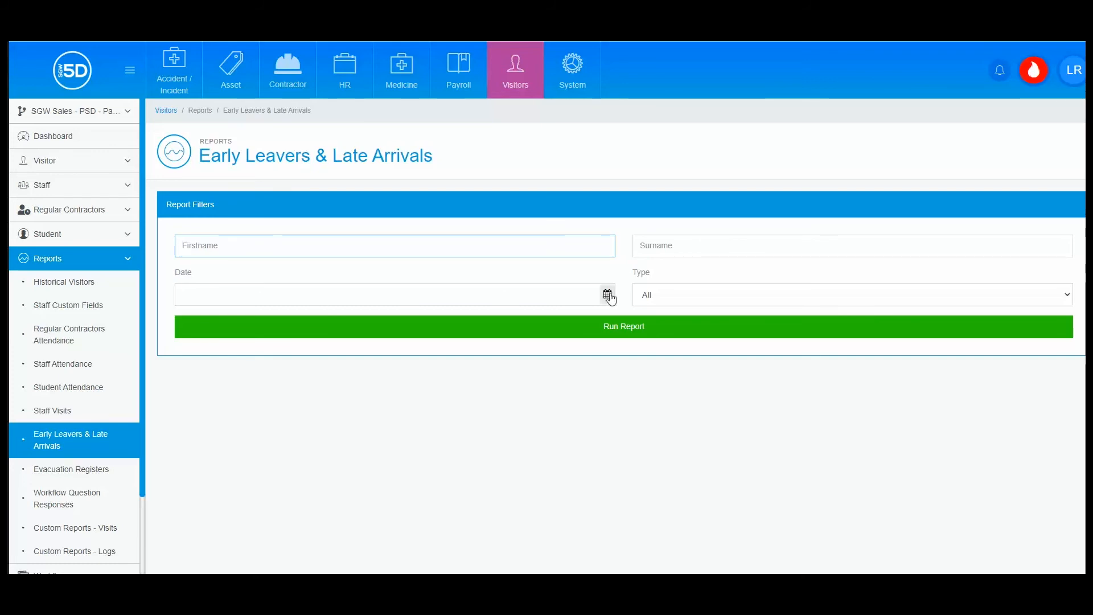
pyautogui.click(606, 294)
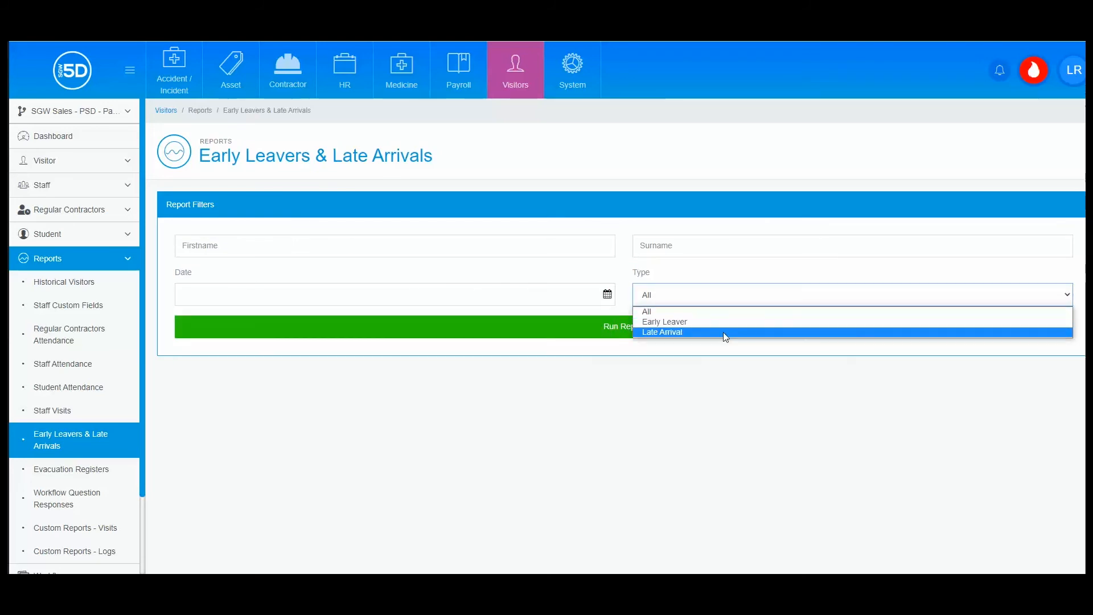
pyautogui.moveTo(646, 311)
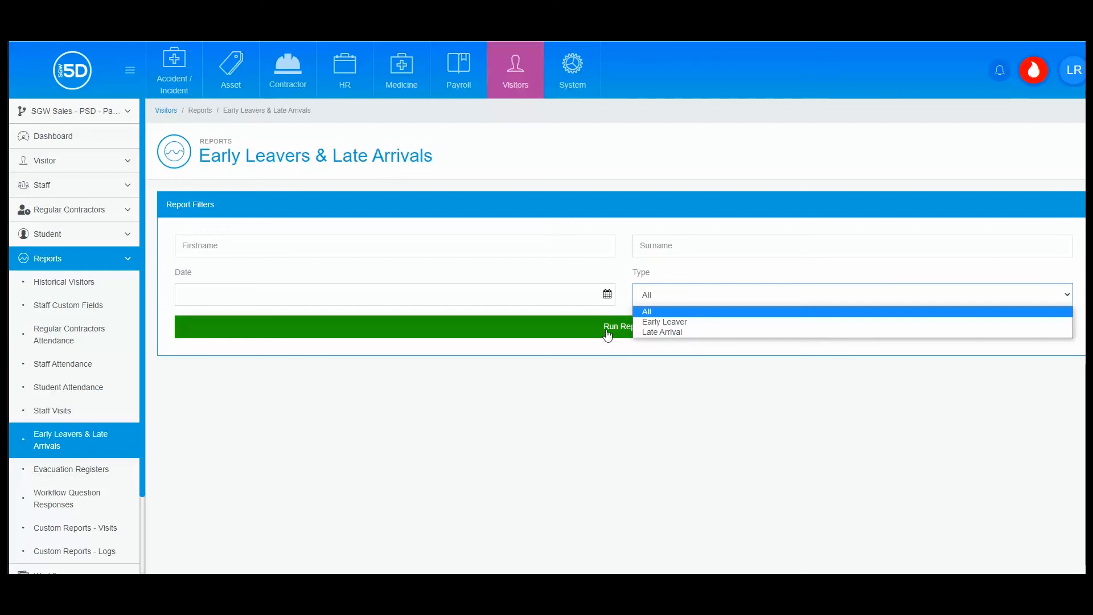
pyautogui.click(616, 326)
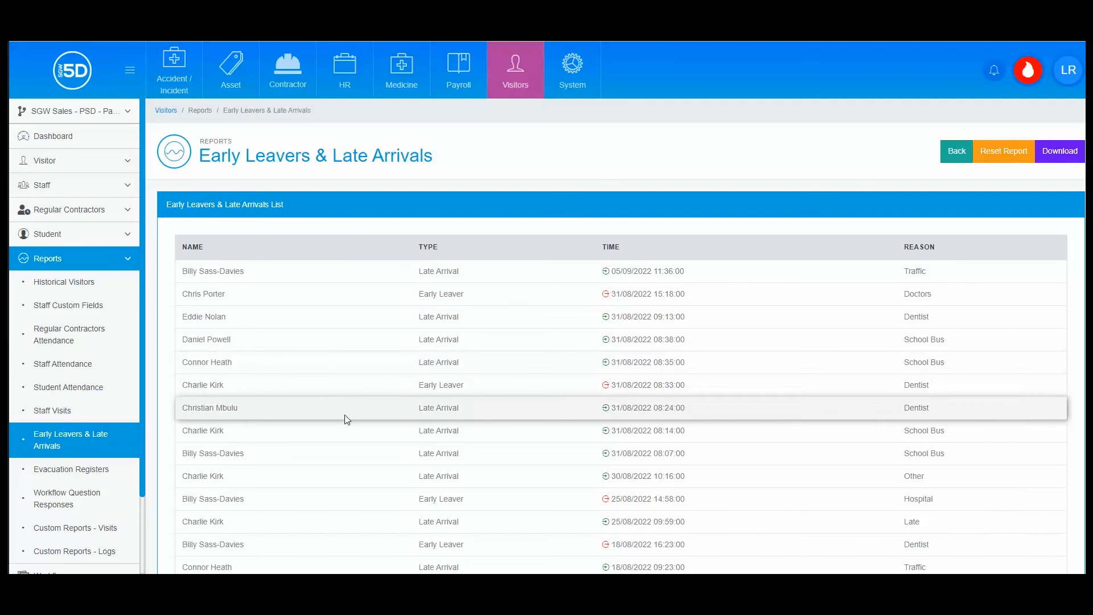
pyautogui.moveTo(759, 498)
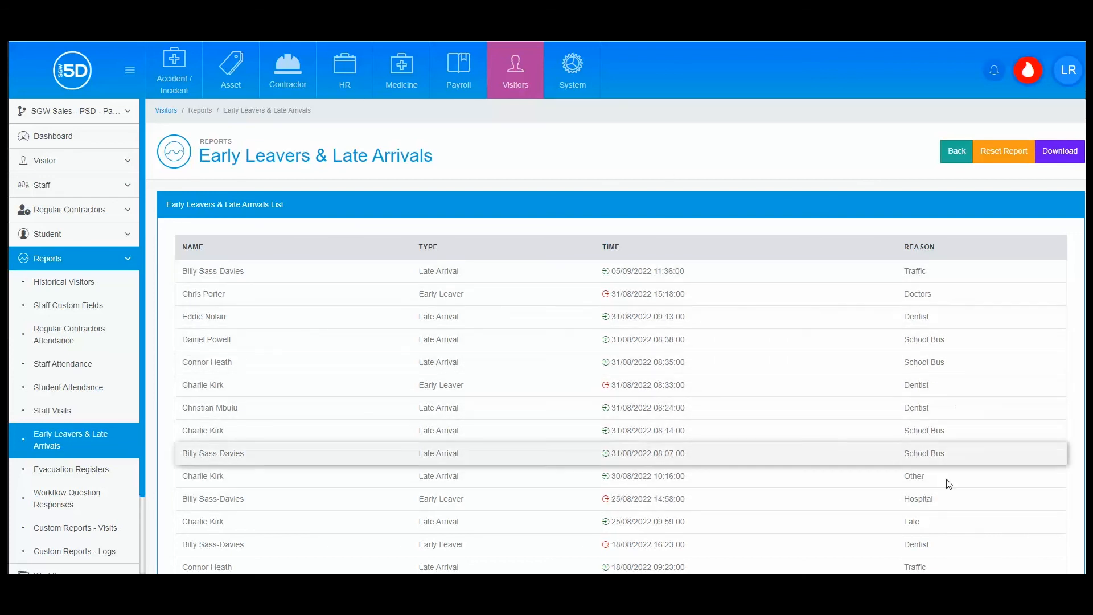
pyautogui.moveTo(898, 141)
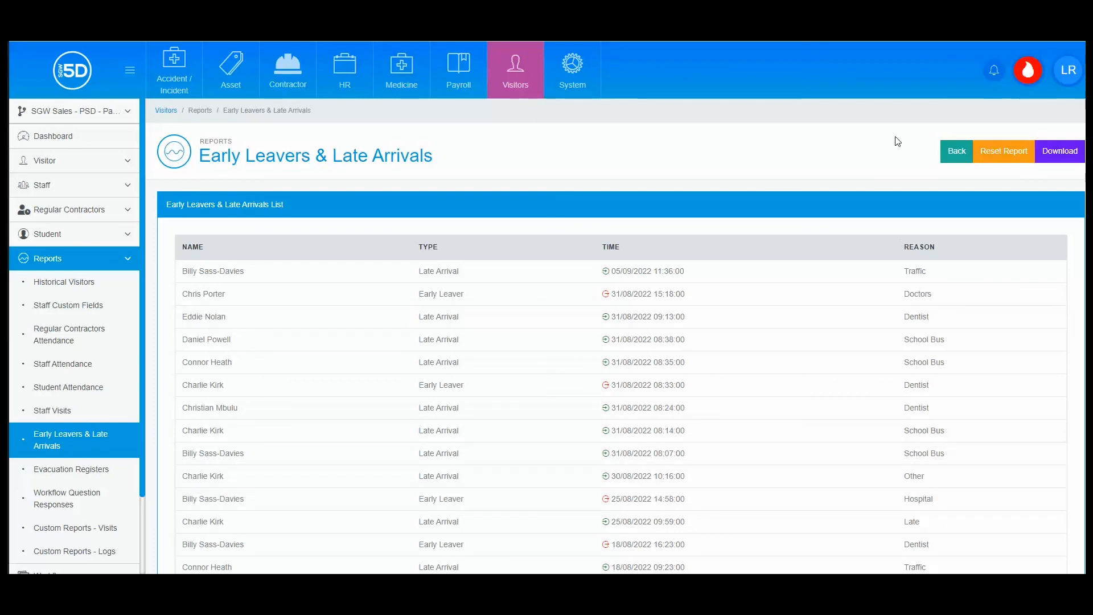